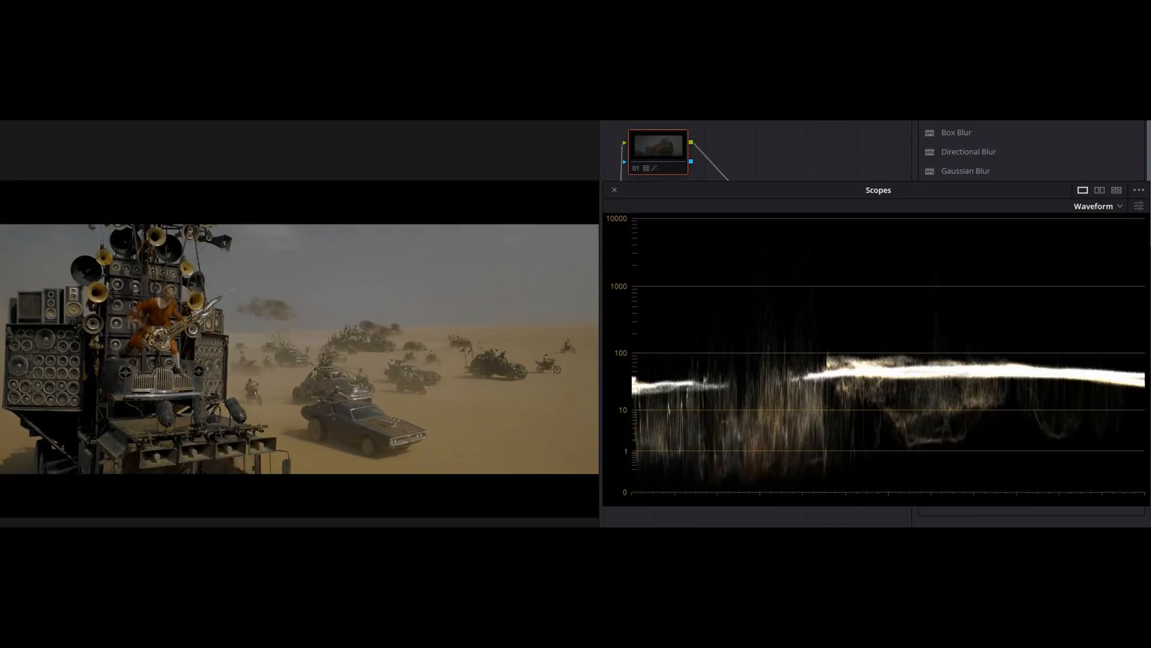
mouse_move(1084, 265)
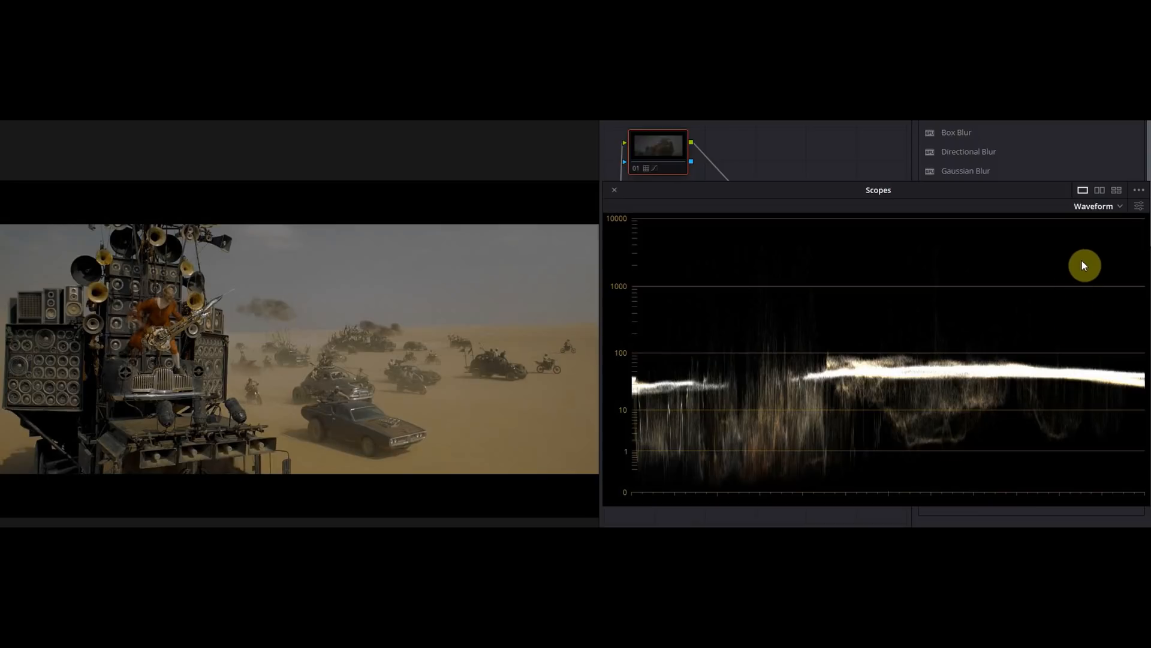
mouse_move(1085, 268)
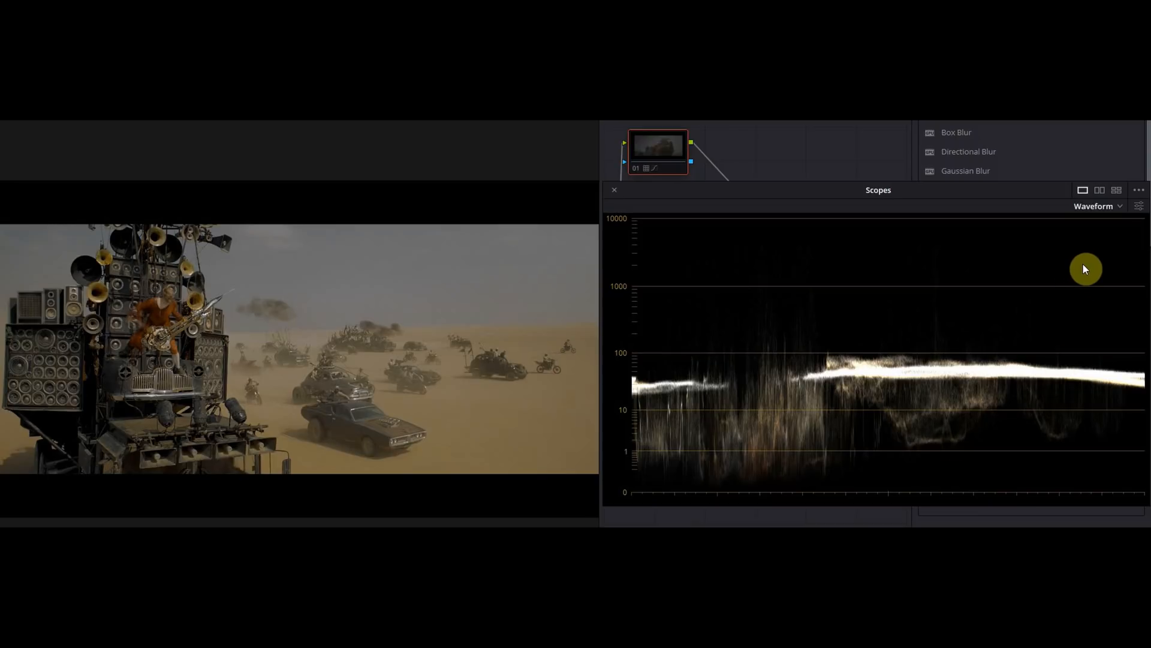
mouse_move(927, 258)
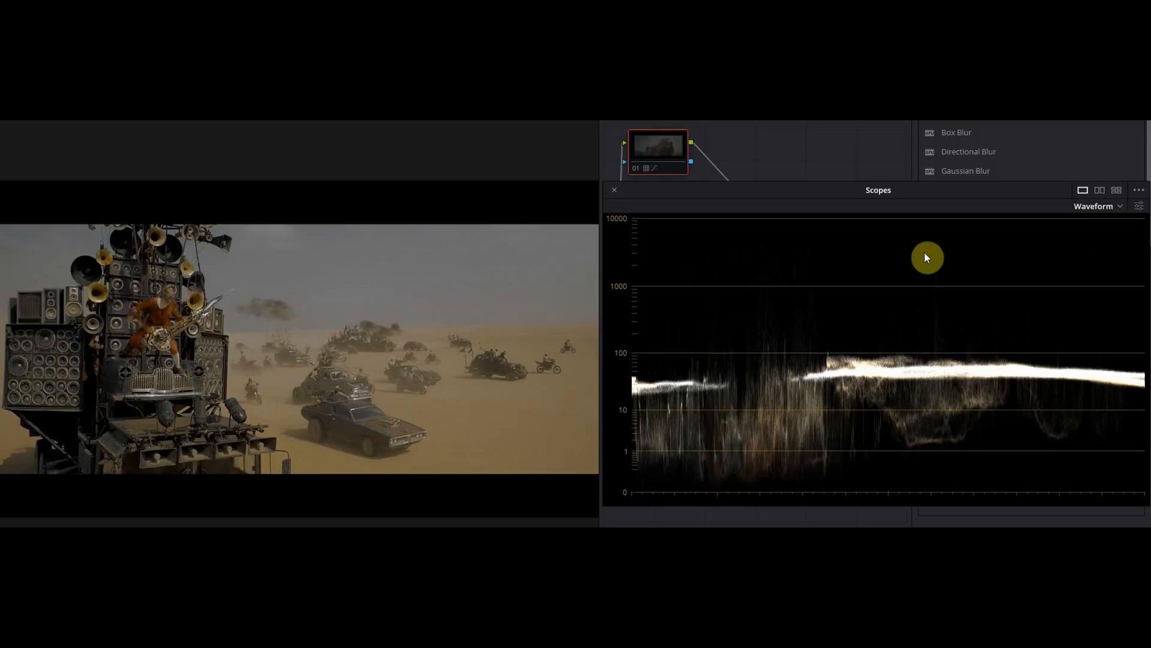
mouse_move(638, 476)
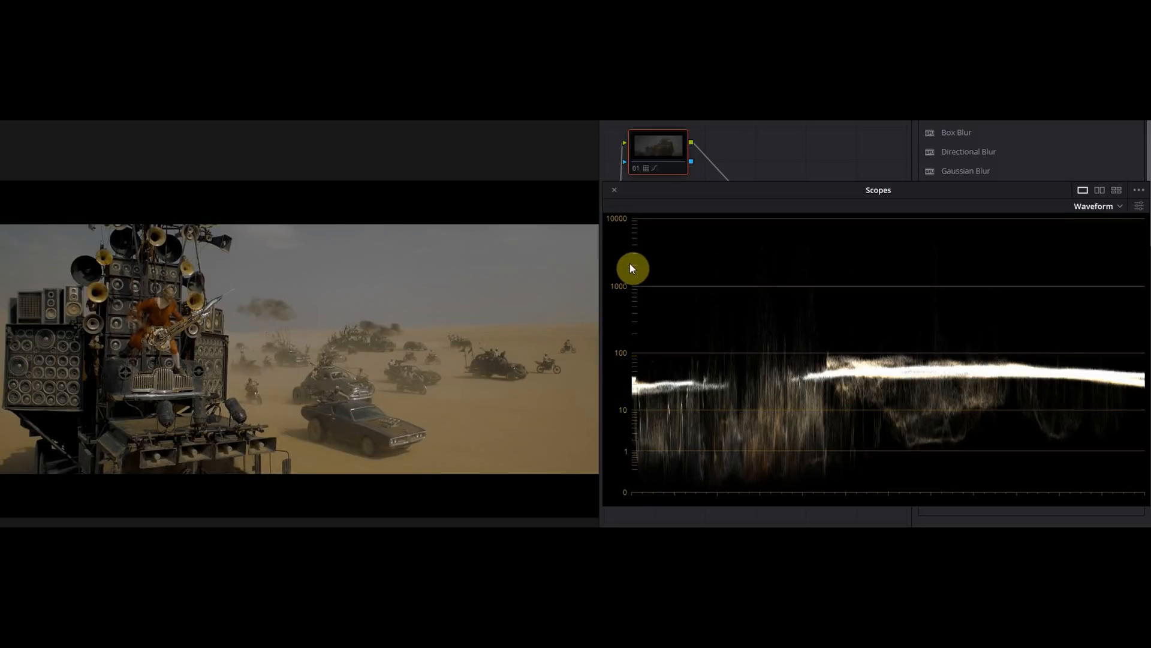
mouse_move(624, 234)
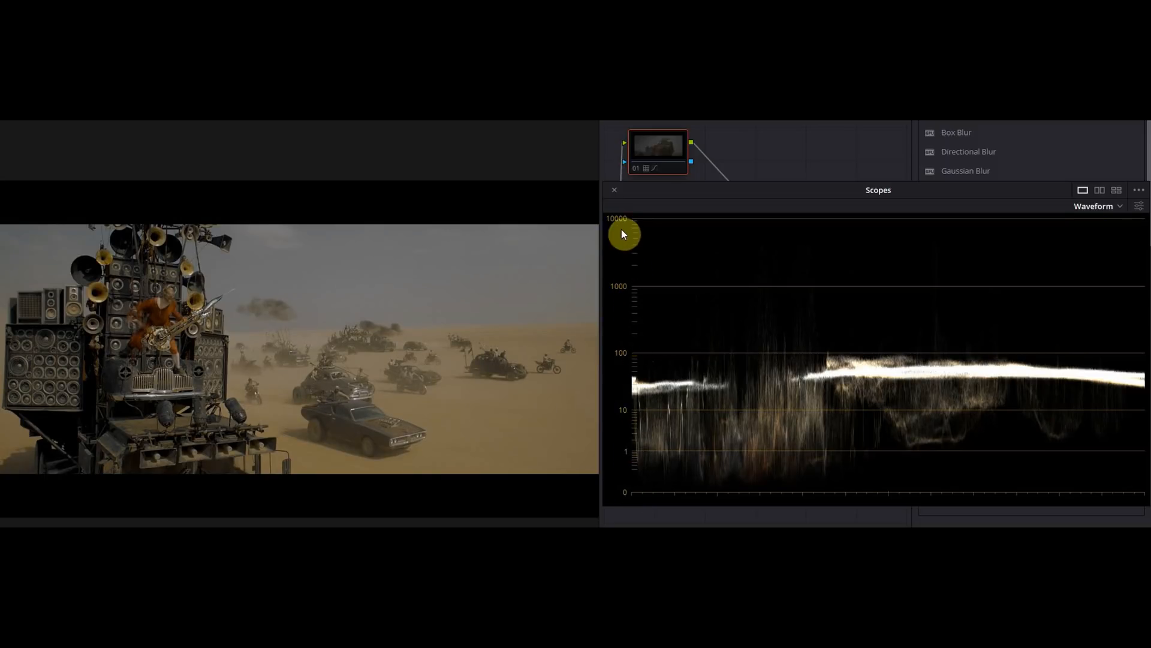
mouse_move(609, 396)
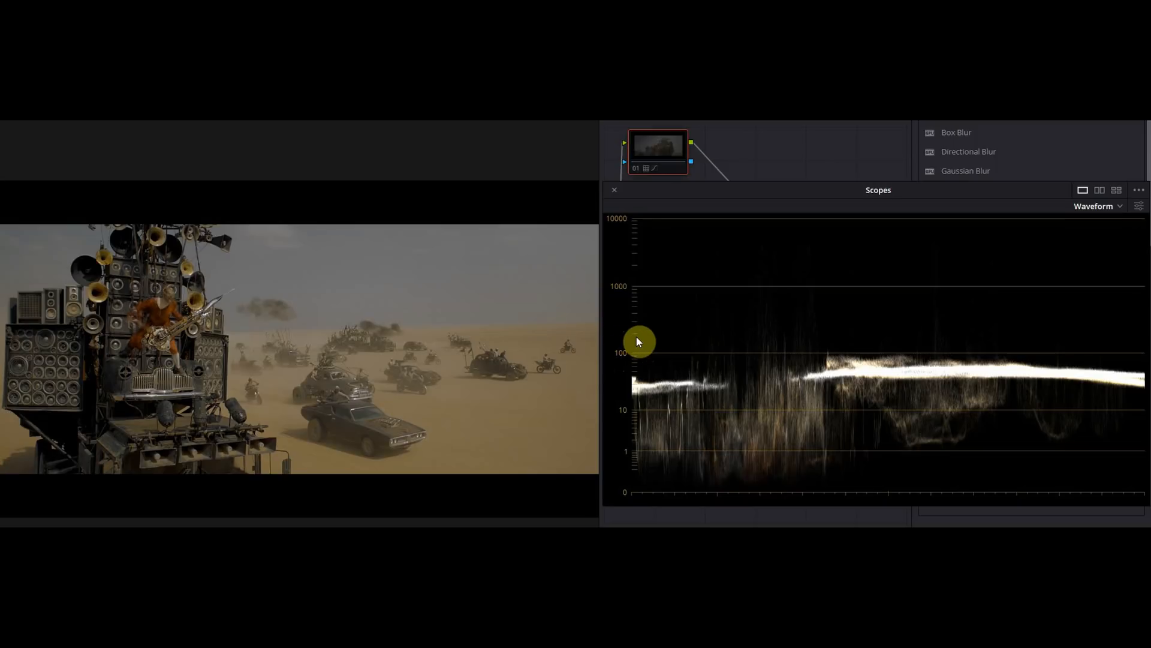
mouse_move(628, 336)
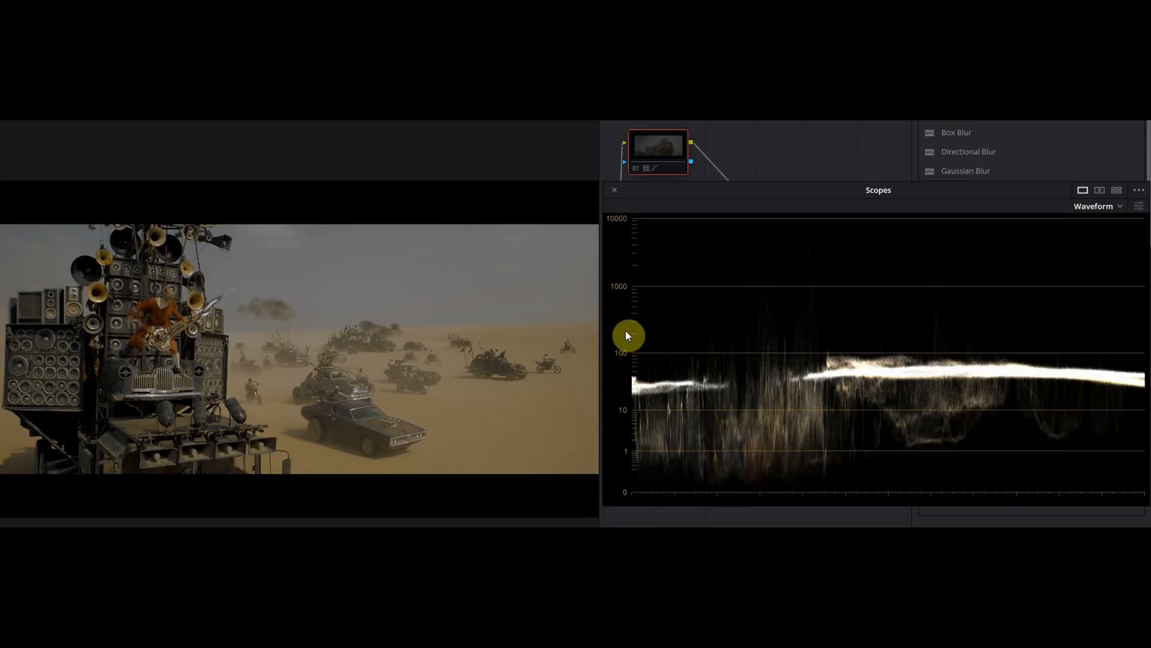
mouse_move(628, 340)
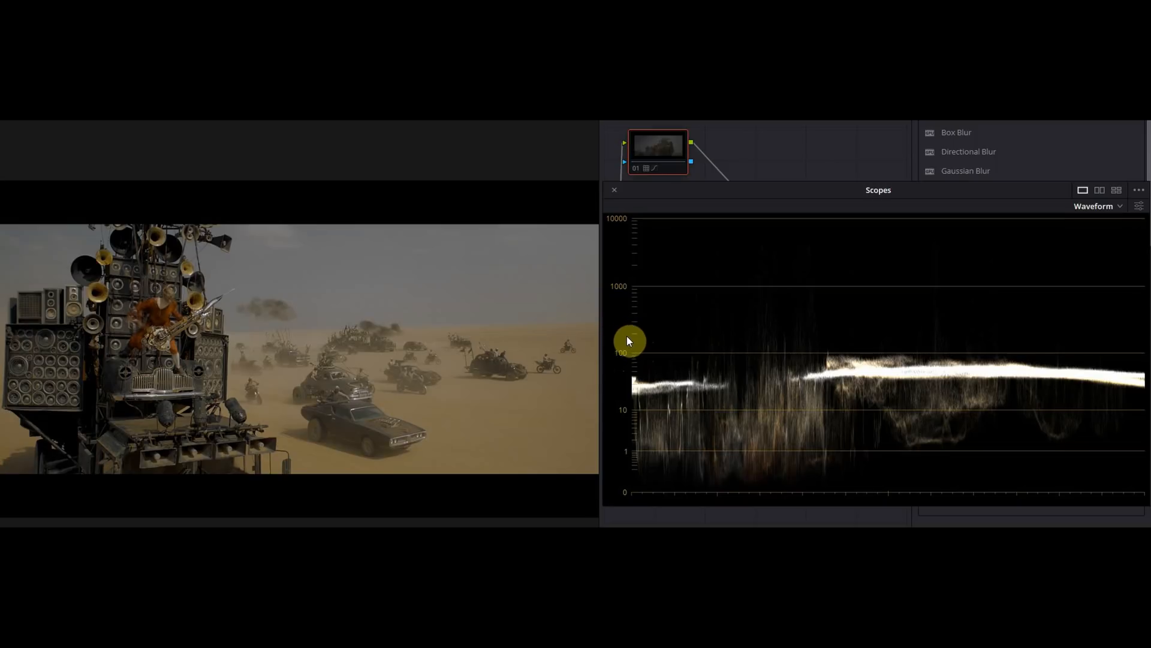
mouse_move(625, 326)
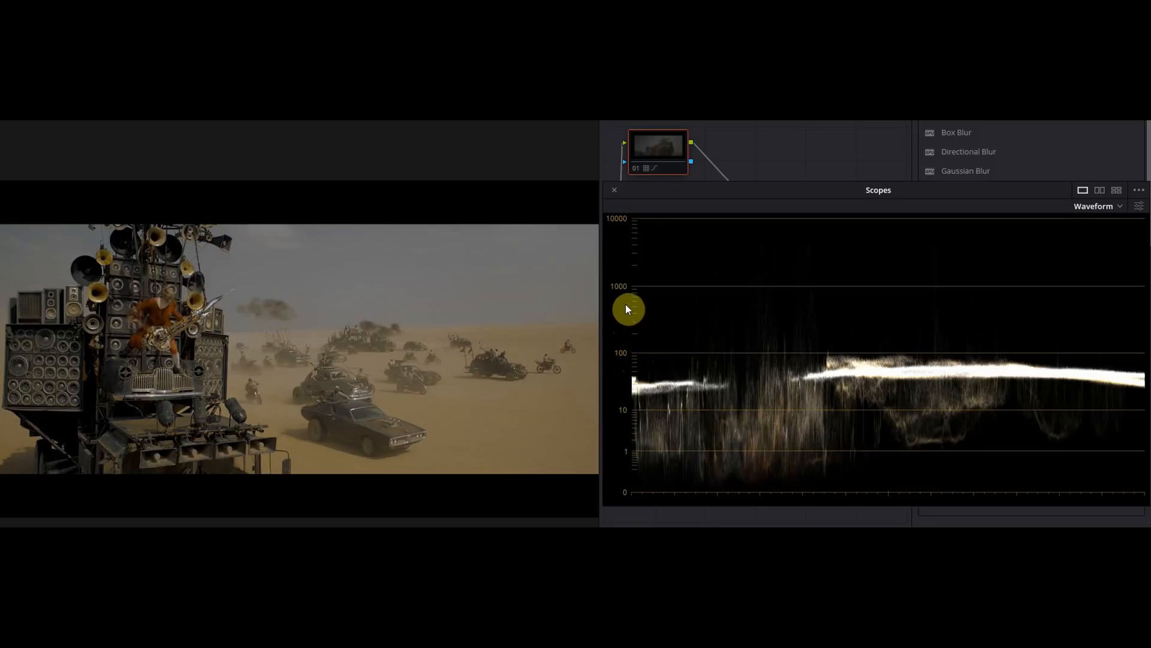
mouse_move(628, 297)
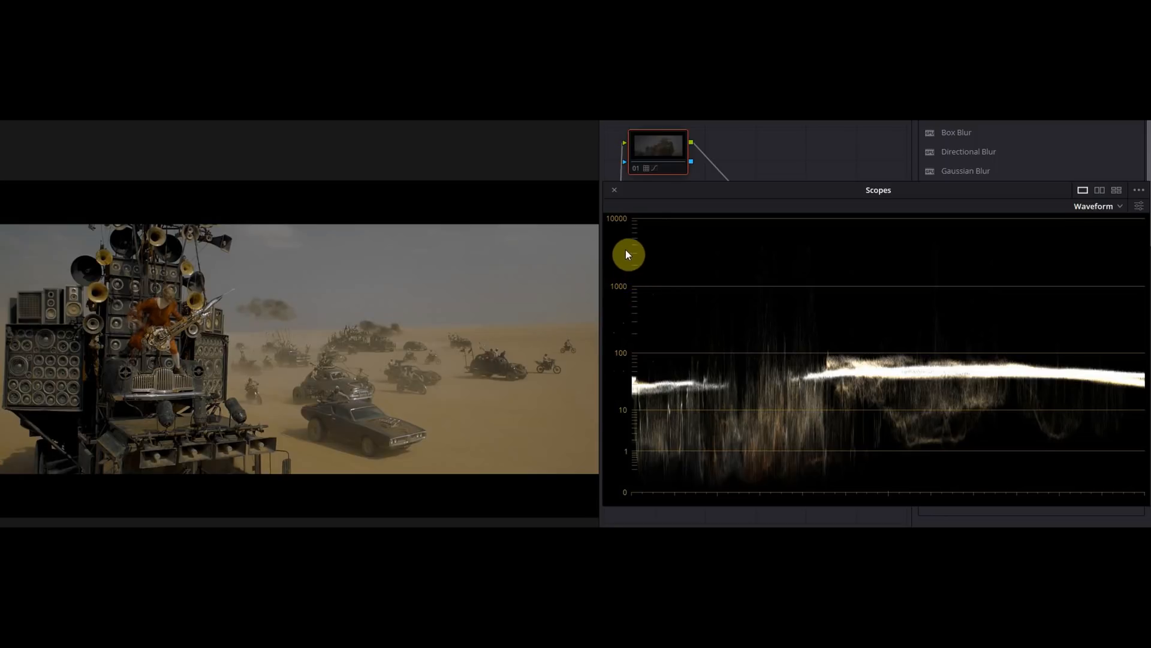
mouse_move(633, 249)
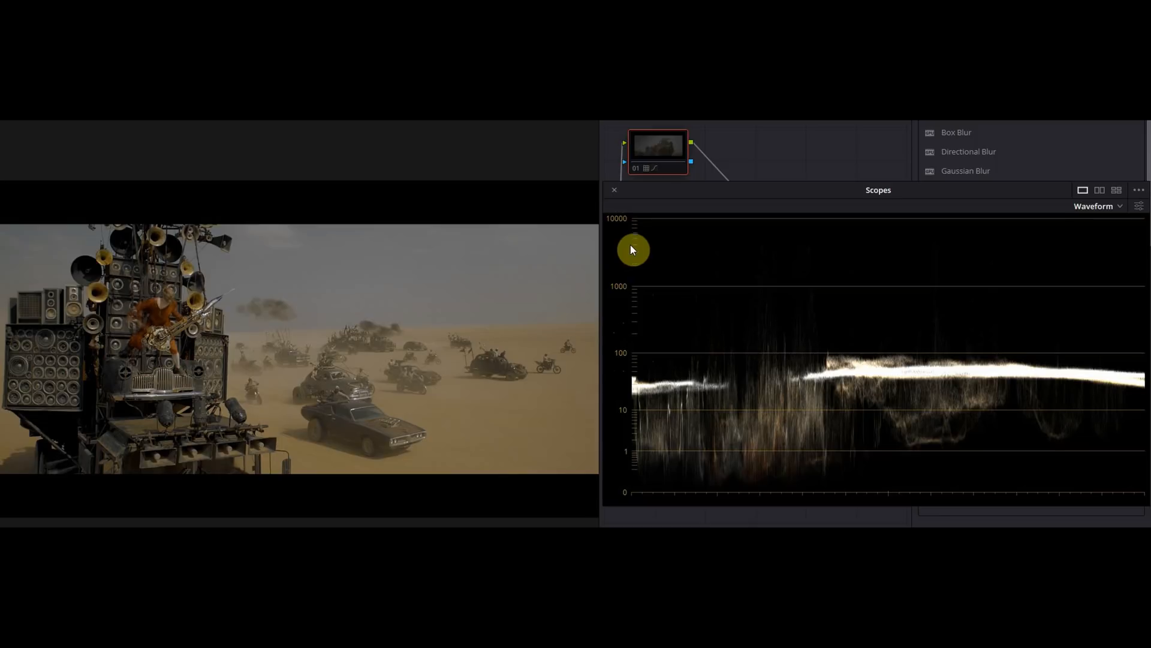
mouse_move(654, 258)
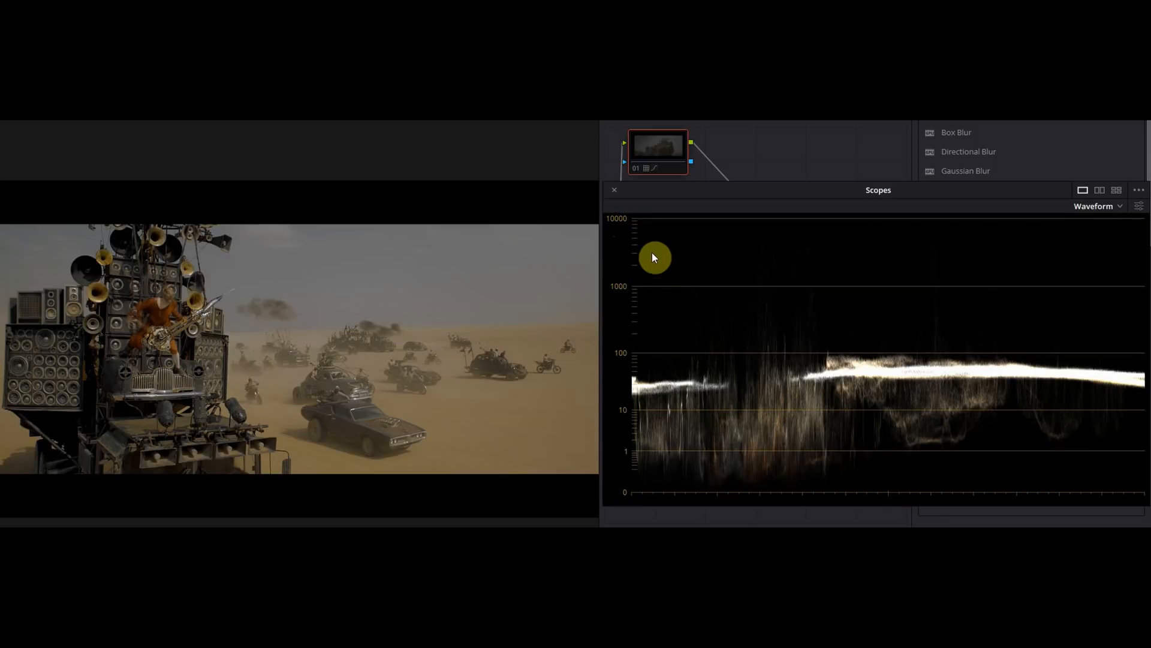
mouse_move(1139, 207)
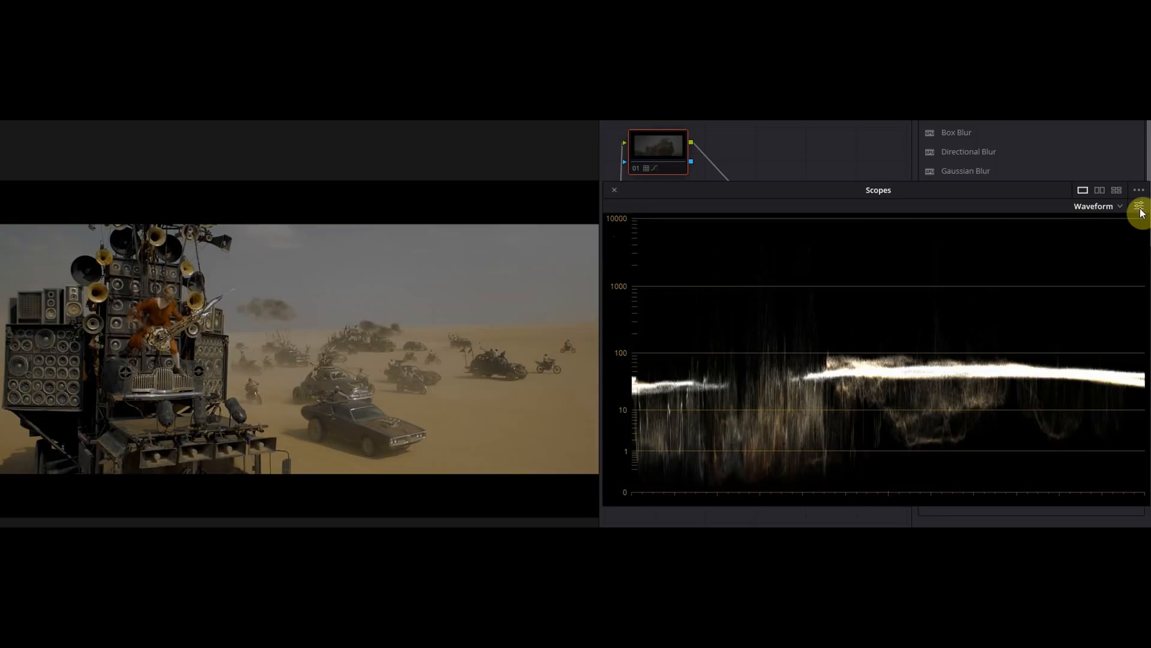
Step: Enable waveform reference level lines with the high level at 4000 nits
left_click(1139, 205)
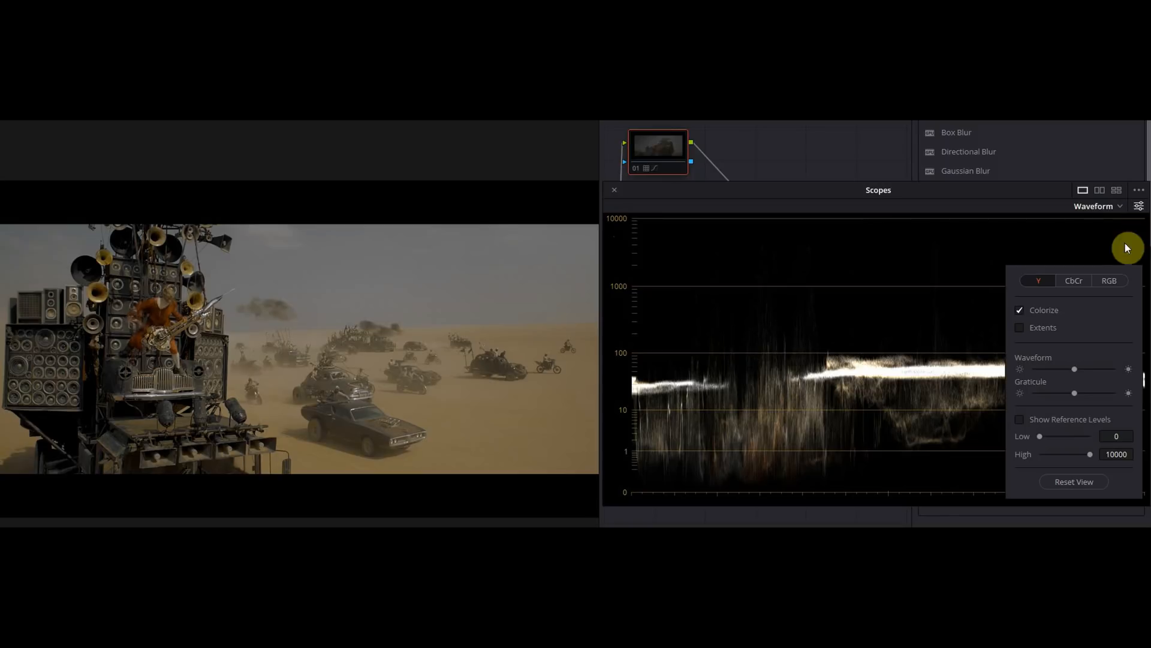
mouse_move(1024, 425)
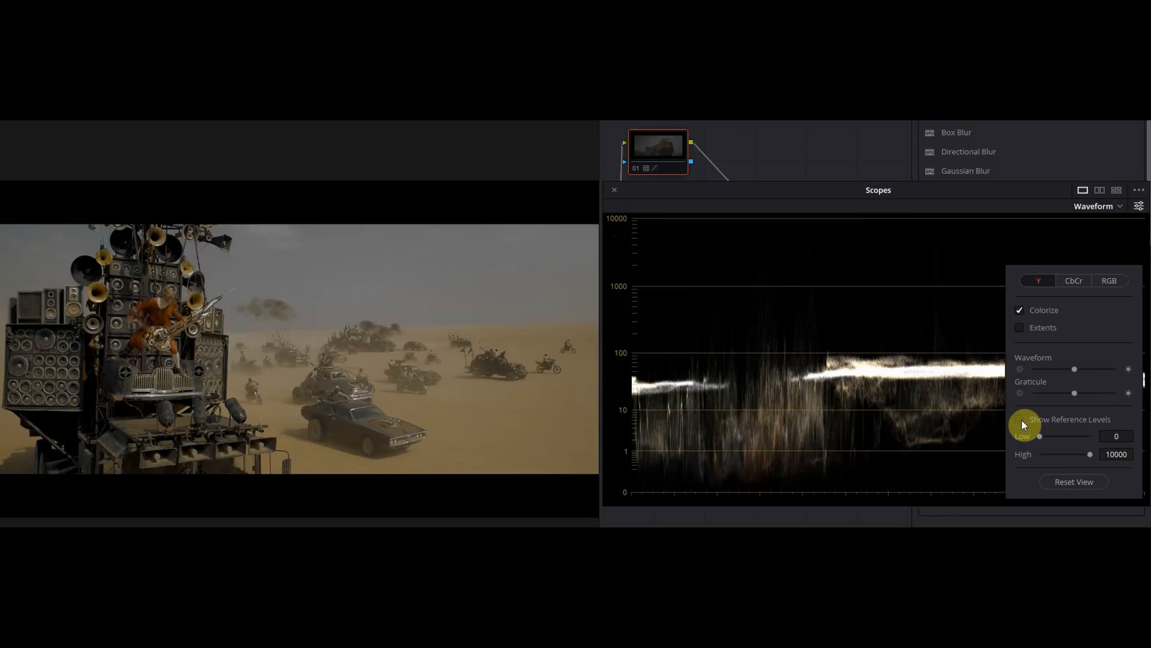
left_click(1019, 419)
type("4000")
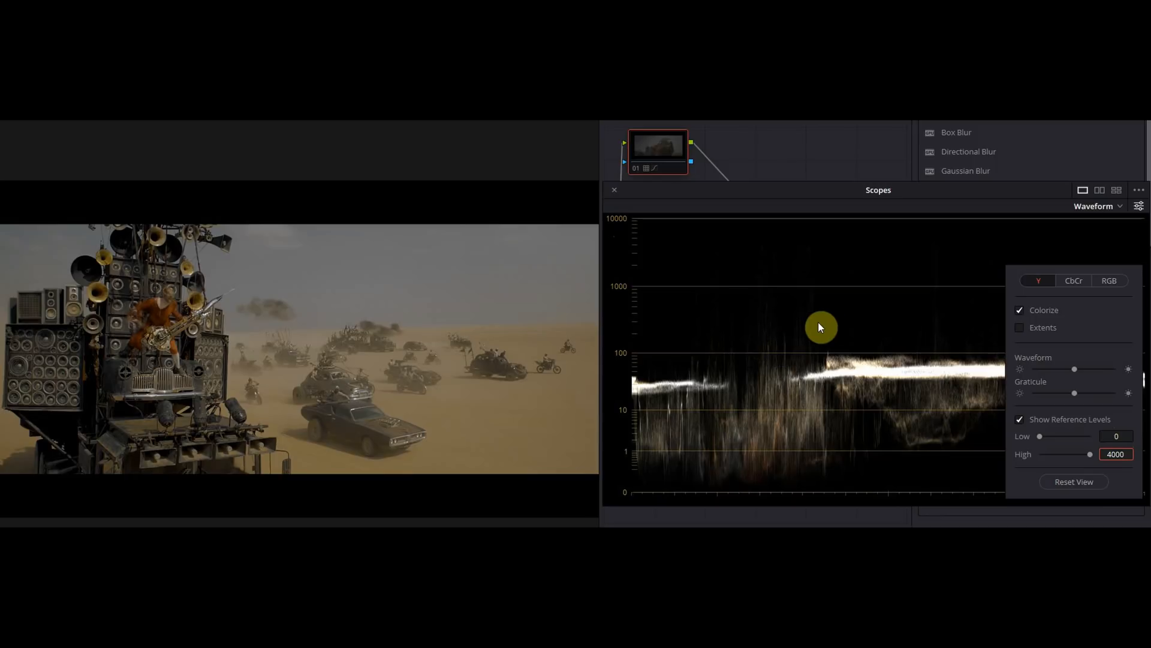
left_click(1138, 205)
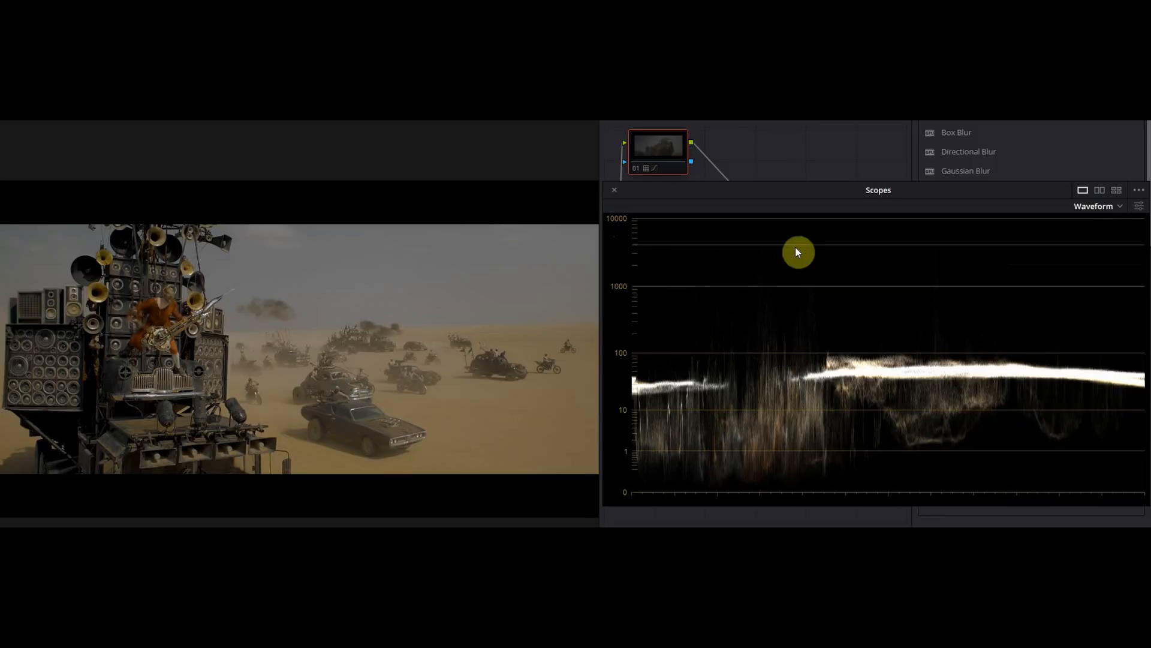
mouse_move(696, 280)
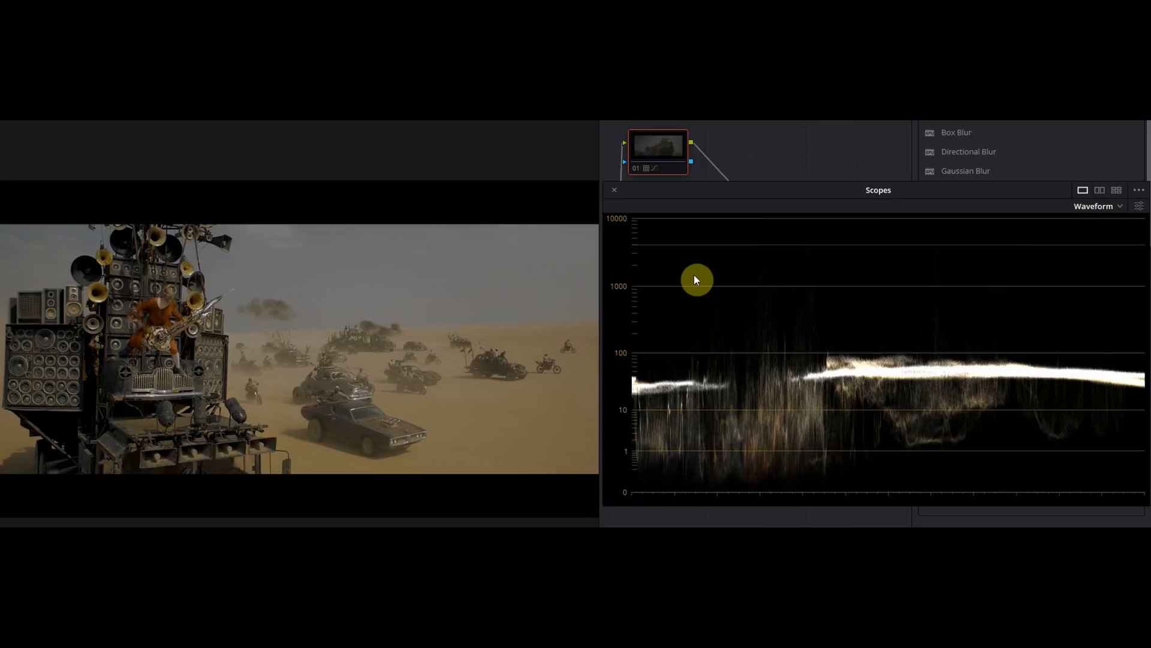
mouse_move(488, 356)
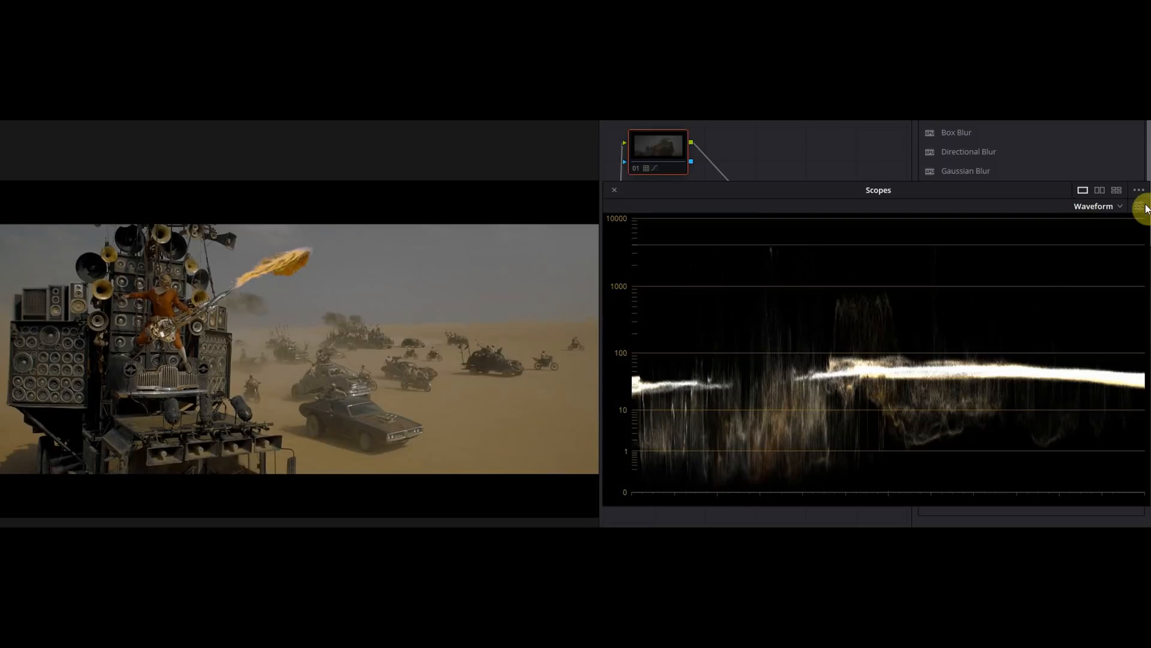
Step: Reopen the waveform display settings and turn on Extents for the desert convoy shot
left_click(1141, 206)
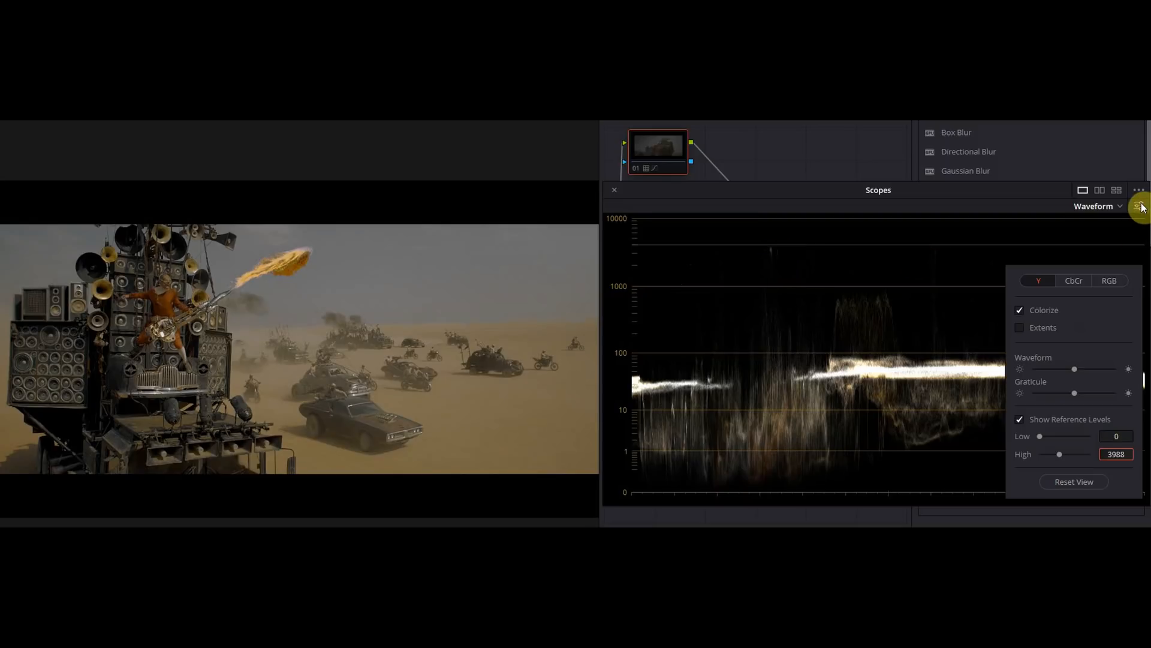
mouse_move(1077, 373)
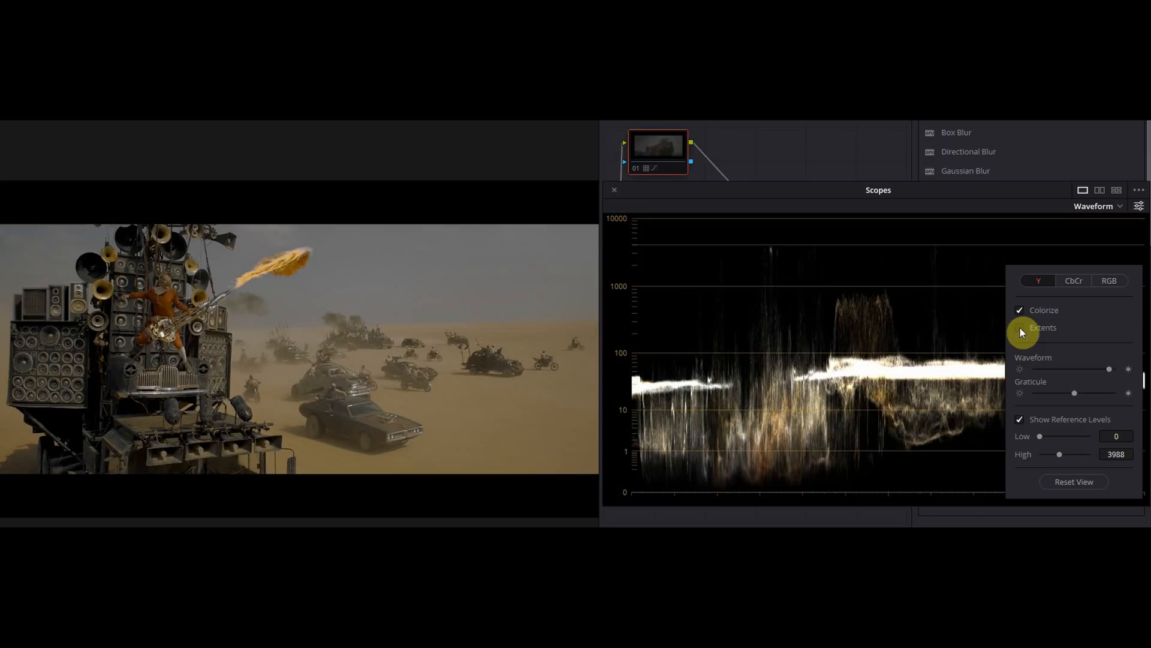
left_click(1020, 328)
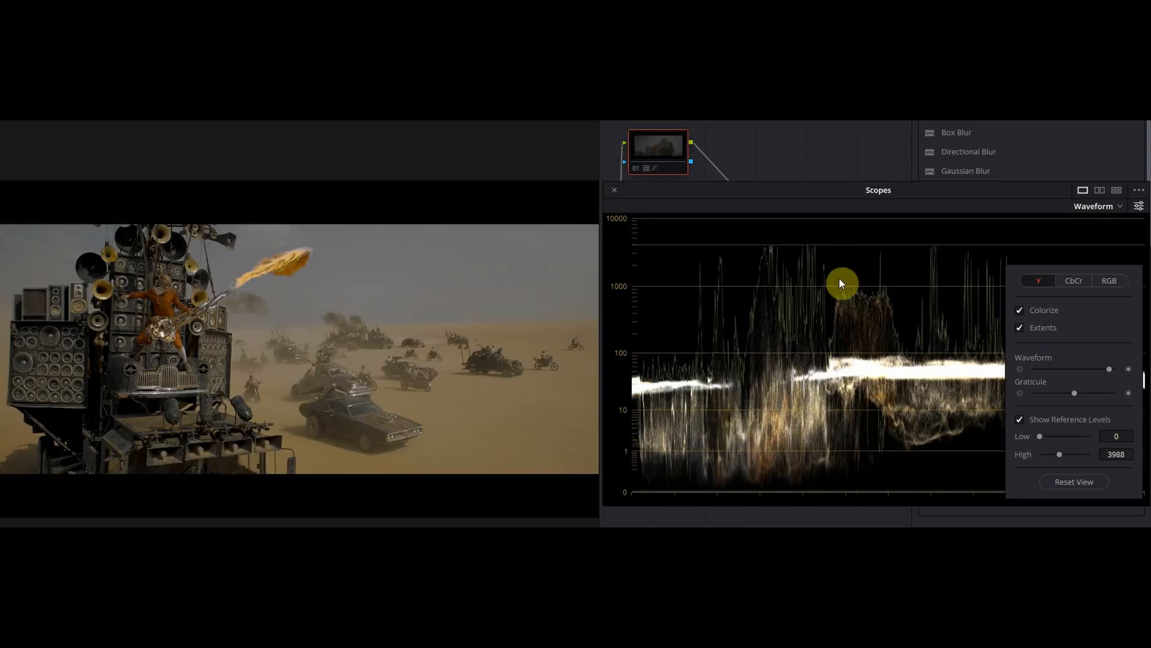
mouse_move(810, 250)
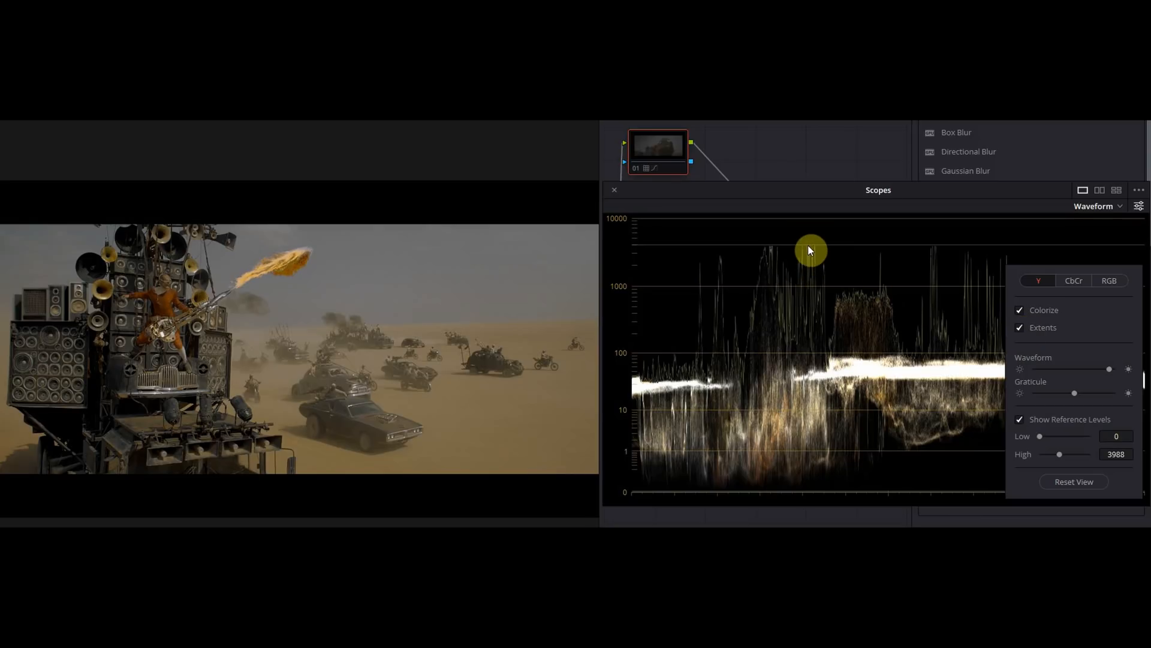
mouse_move(810, 247)
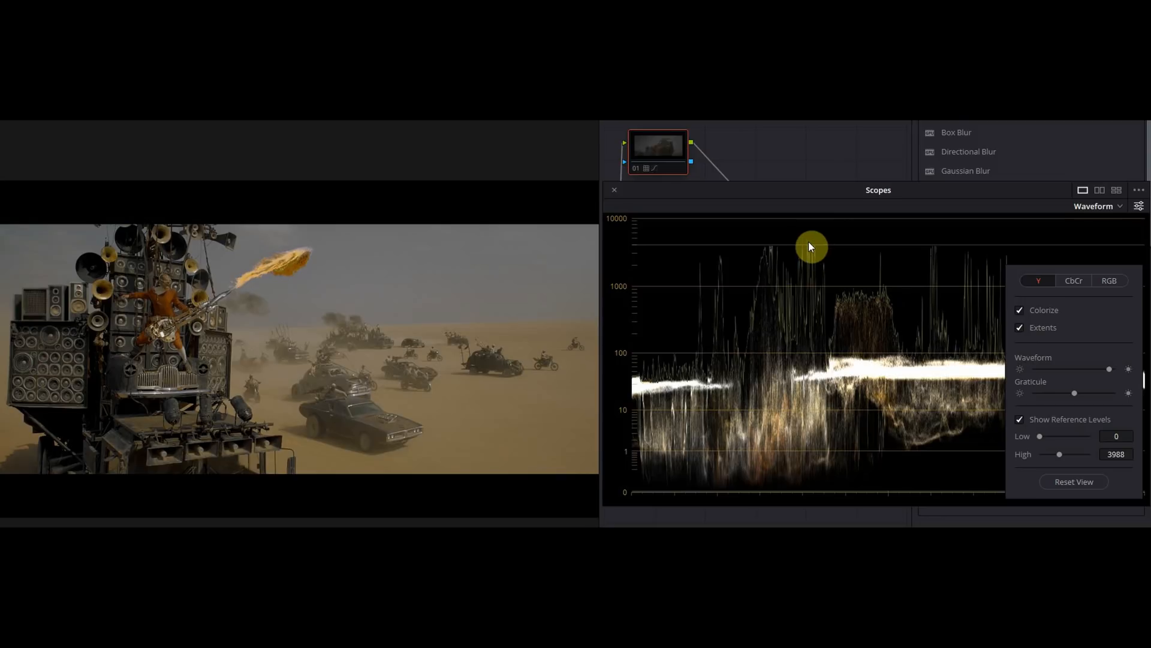
mouse_move(1020, 344)
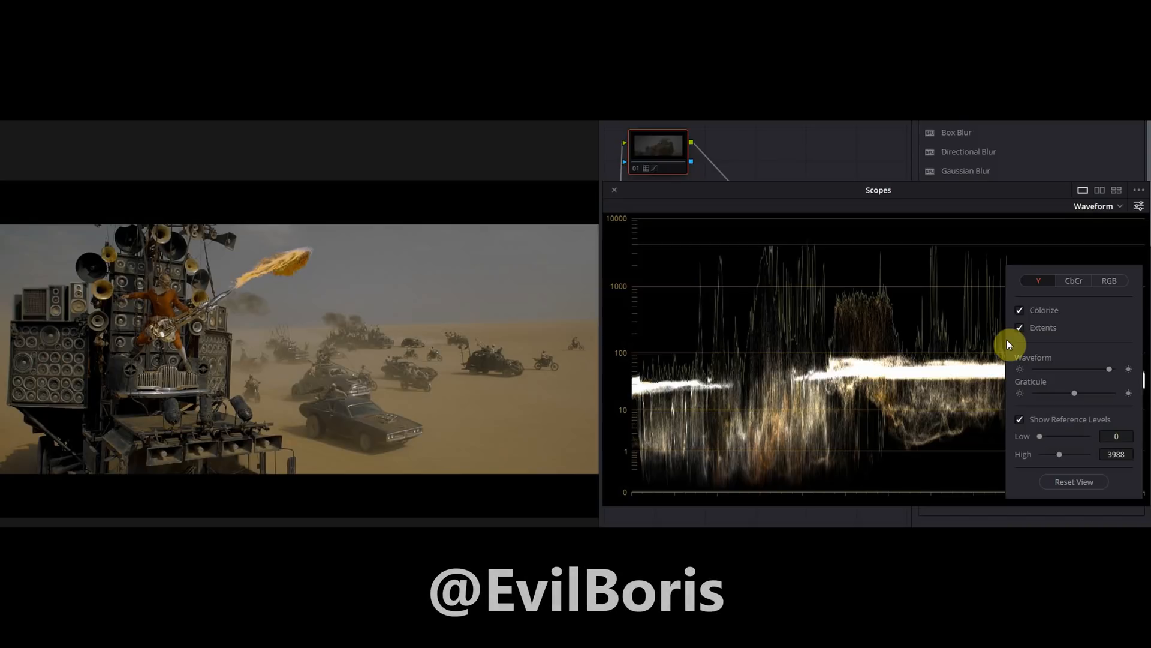
mouse_move(1008, 346)
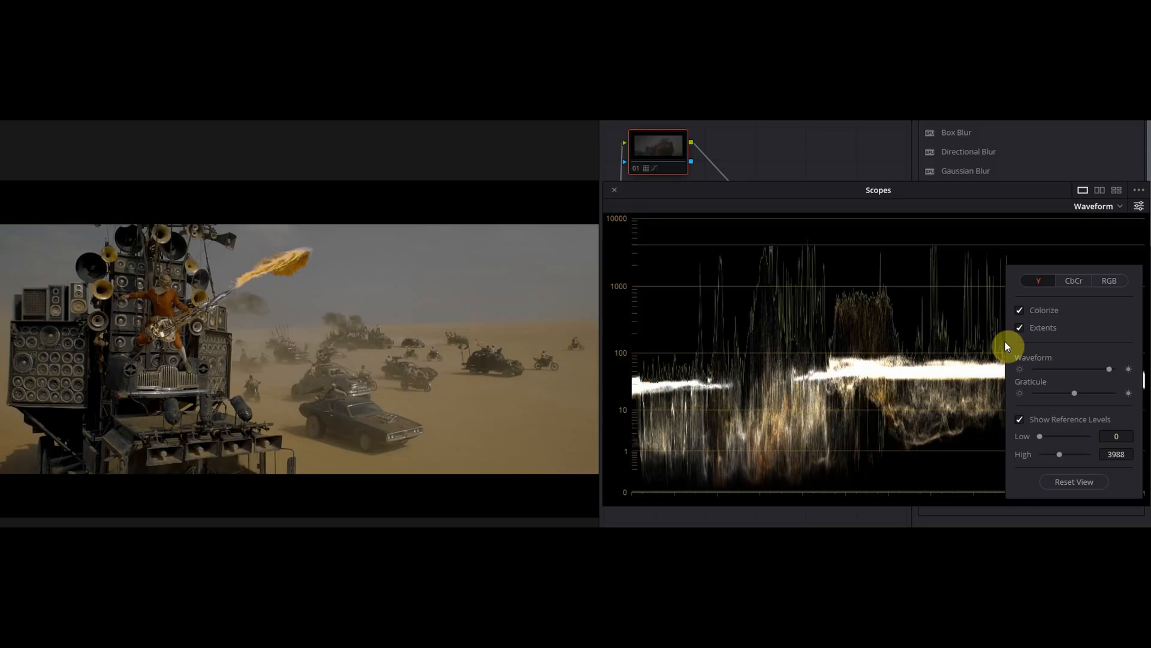
mouse_move(642, 179)
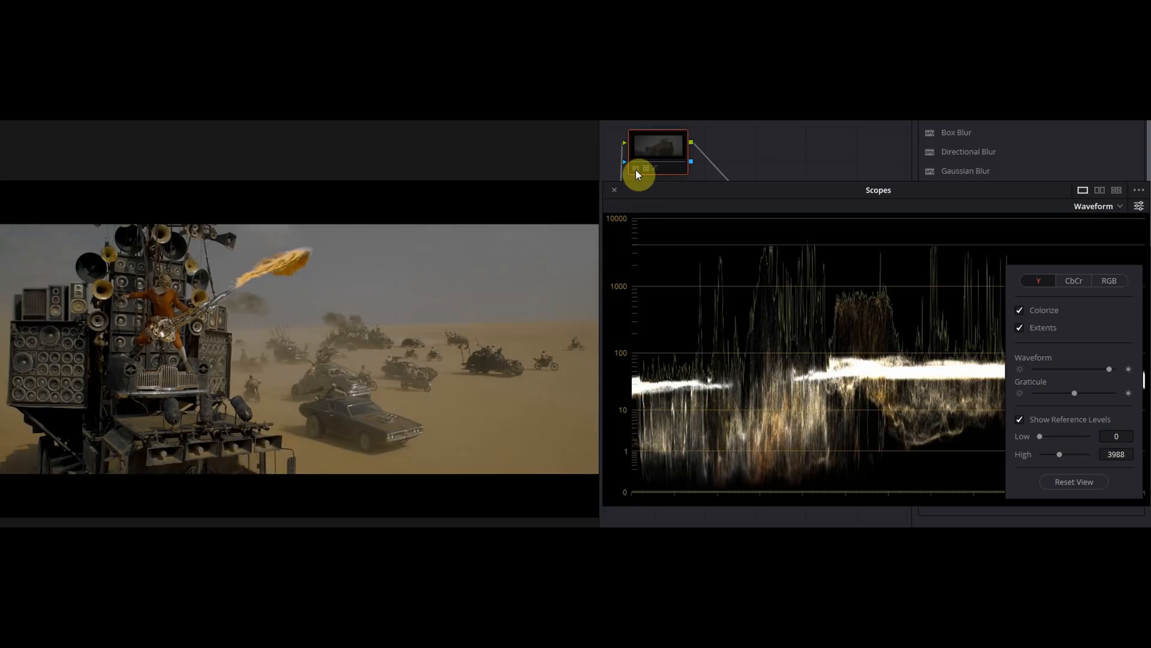
Step: Close the waveform settings and advance to the driver-through-car-window clip
left_click(1138, 206)
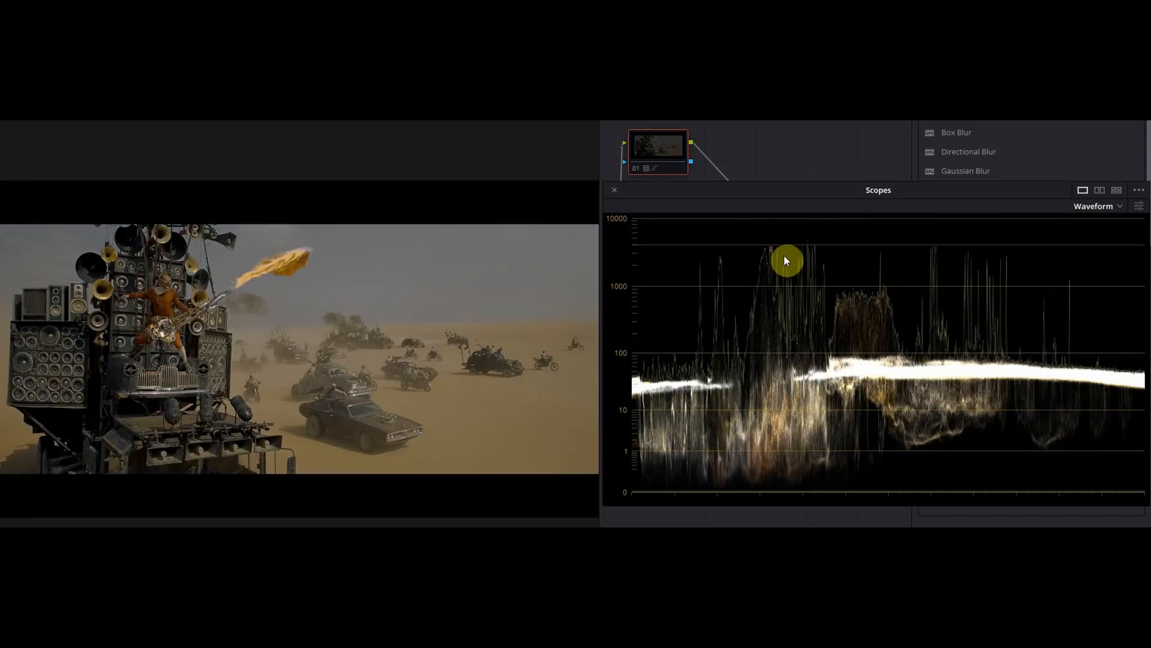
mouse_move(1078, 262)
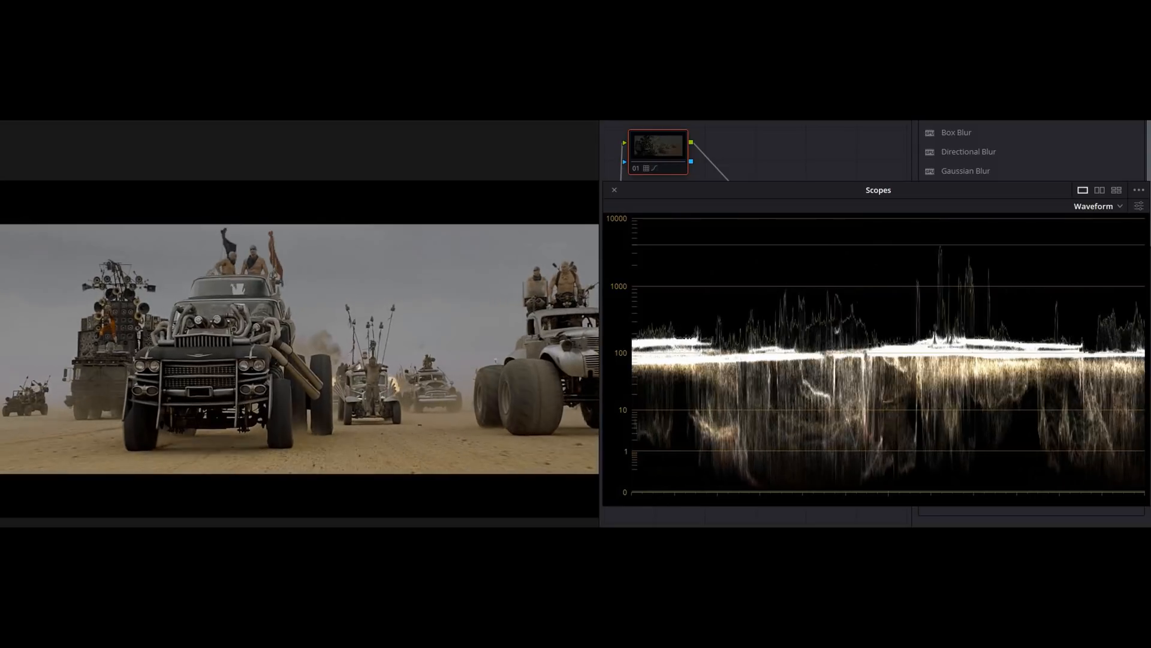
key("space")
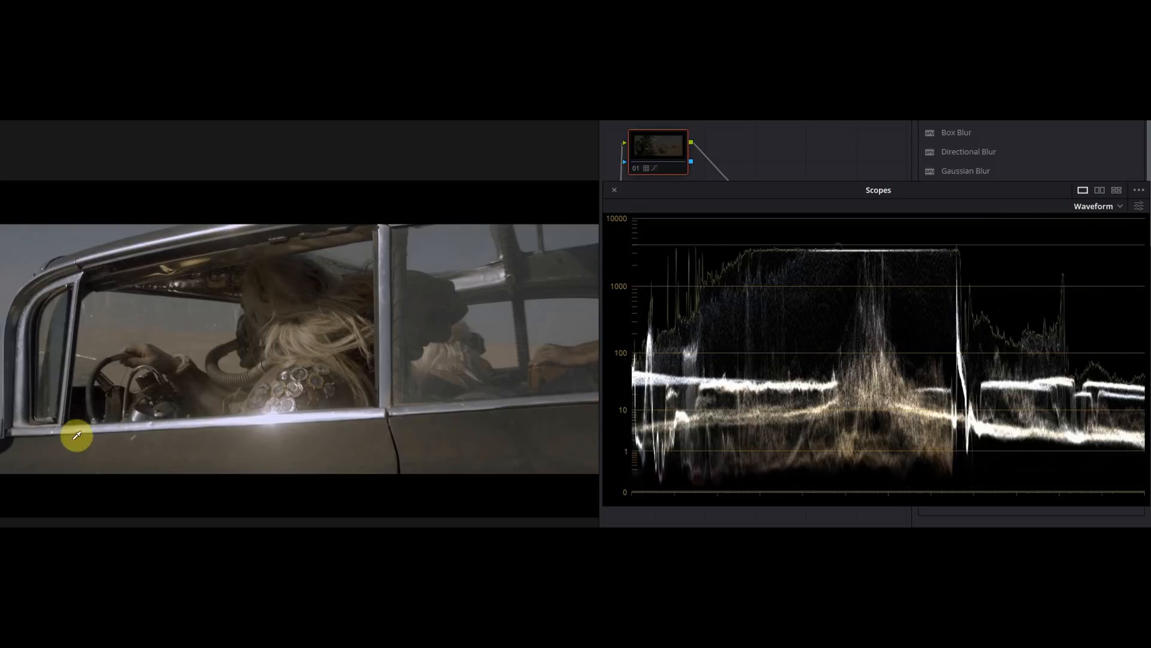
mouse_move(526, 442)
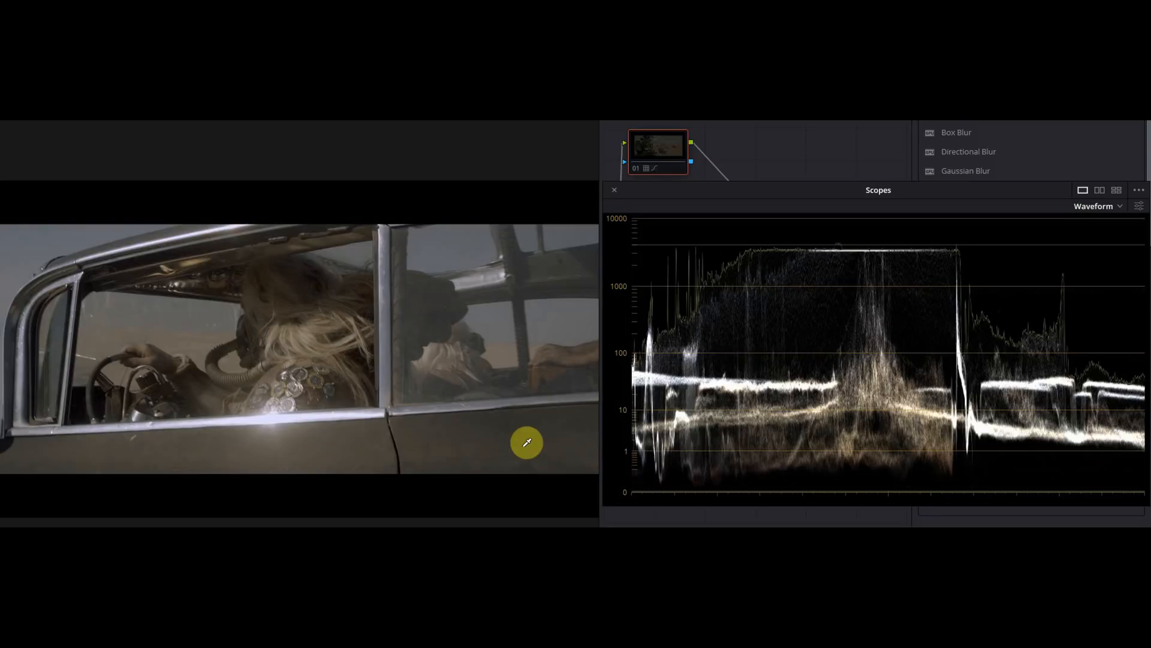
Step: Switch the scope to an RGB parade for the car-window shot
left_click(1097, 206)
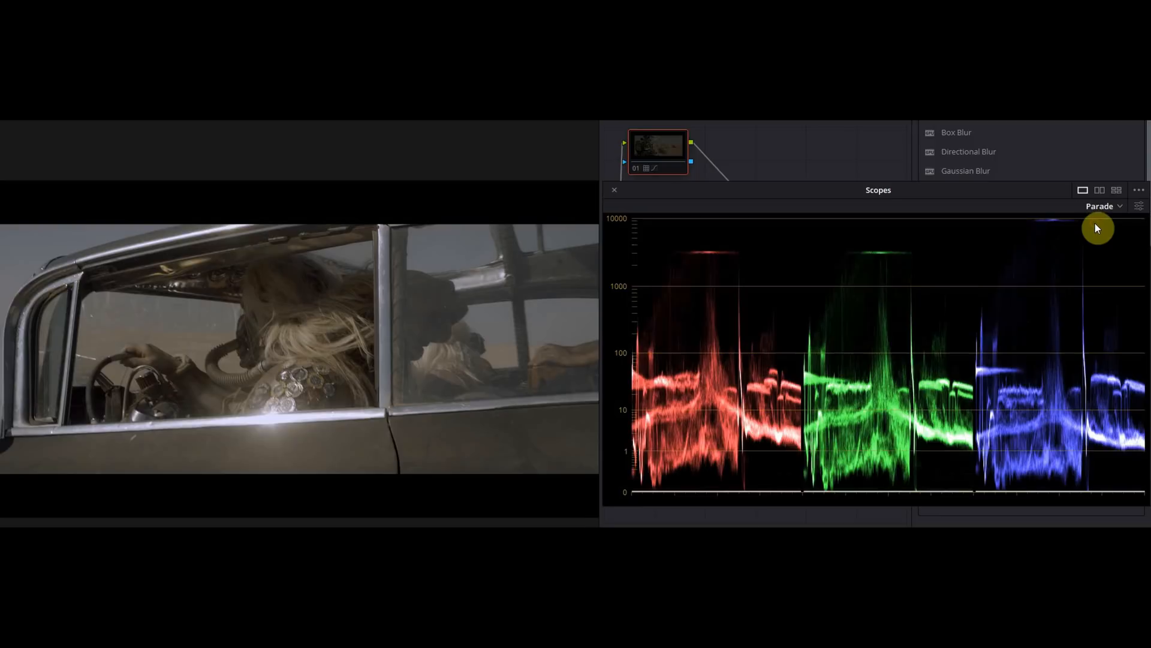
mouse_move(978, 323)
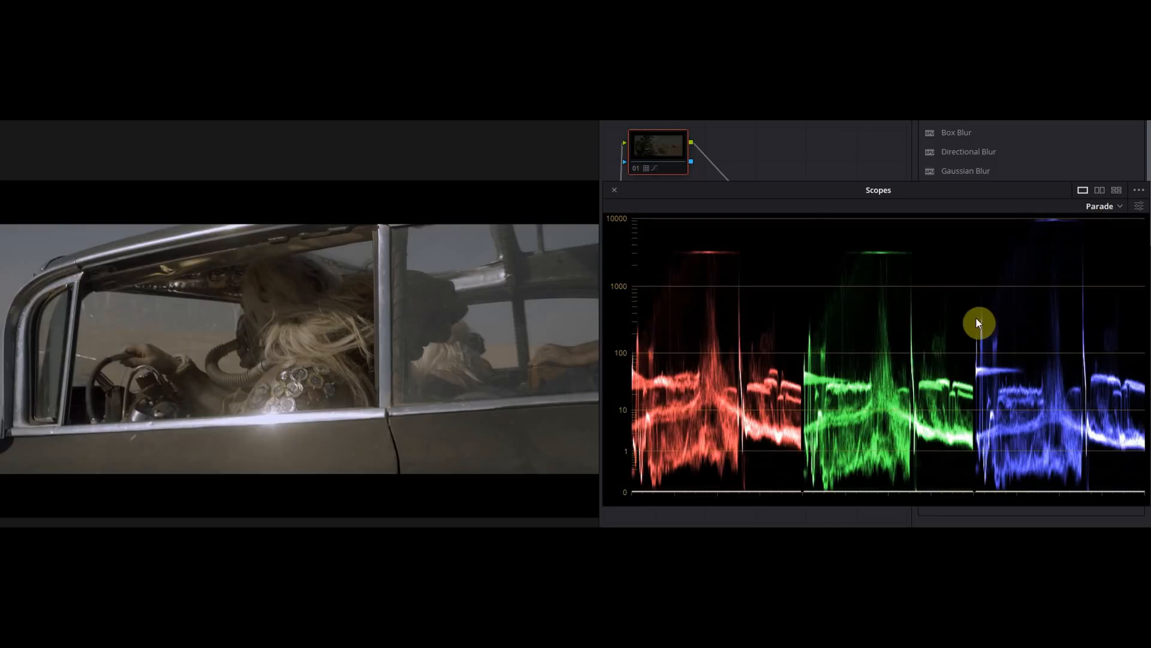
mouse_move(1048, 247)
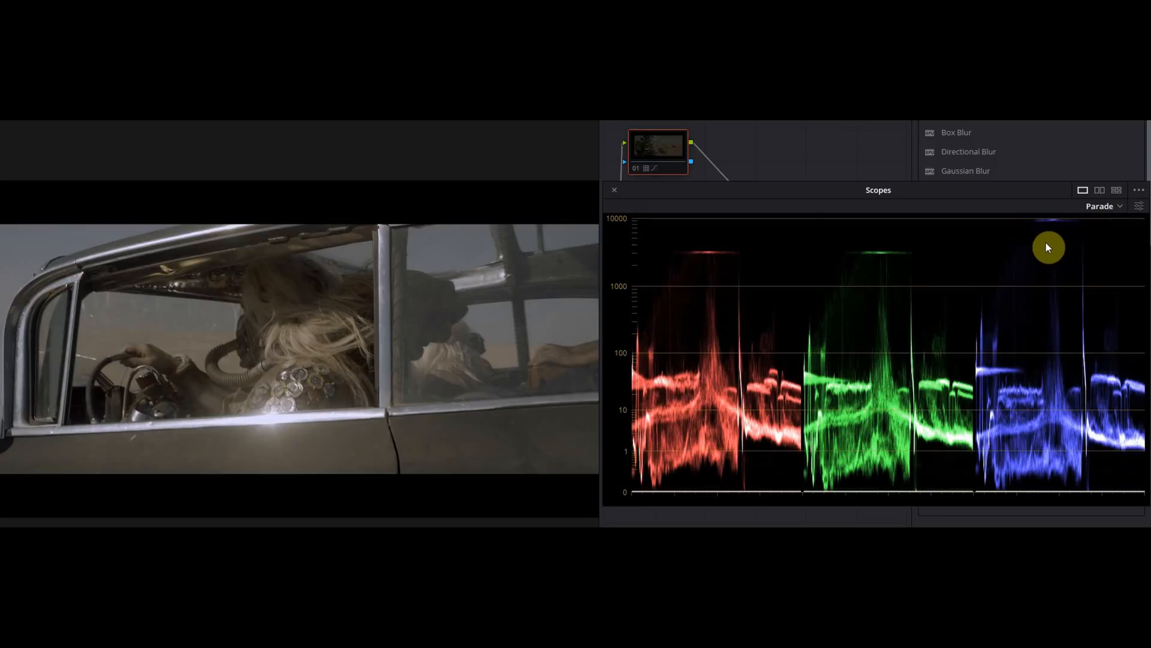
mouse_move(853, 229)
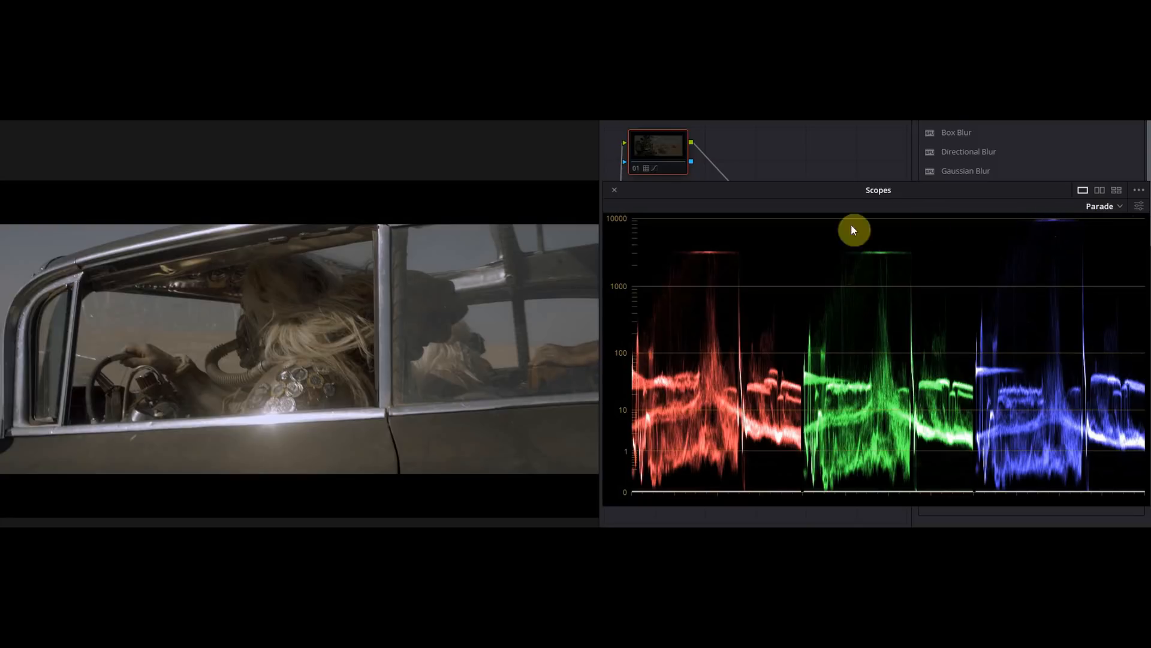
mouse_move(655, 238)
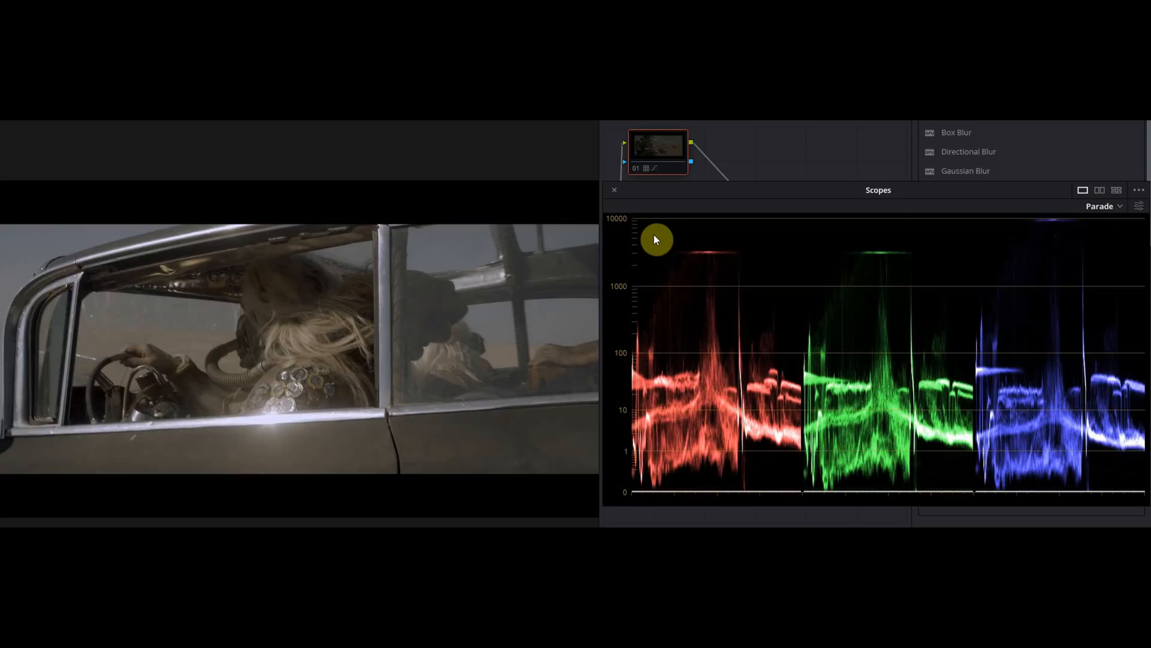
mouse_move(1046, 227)
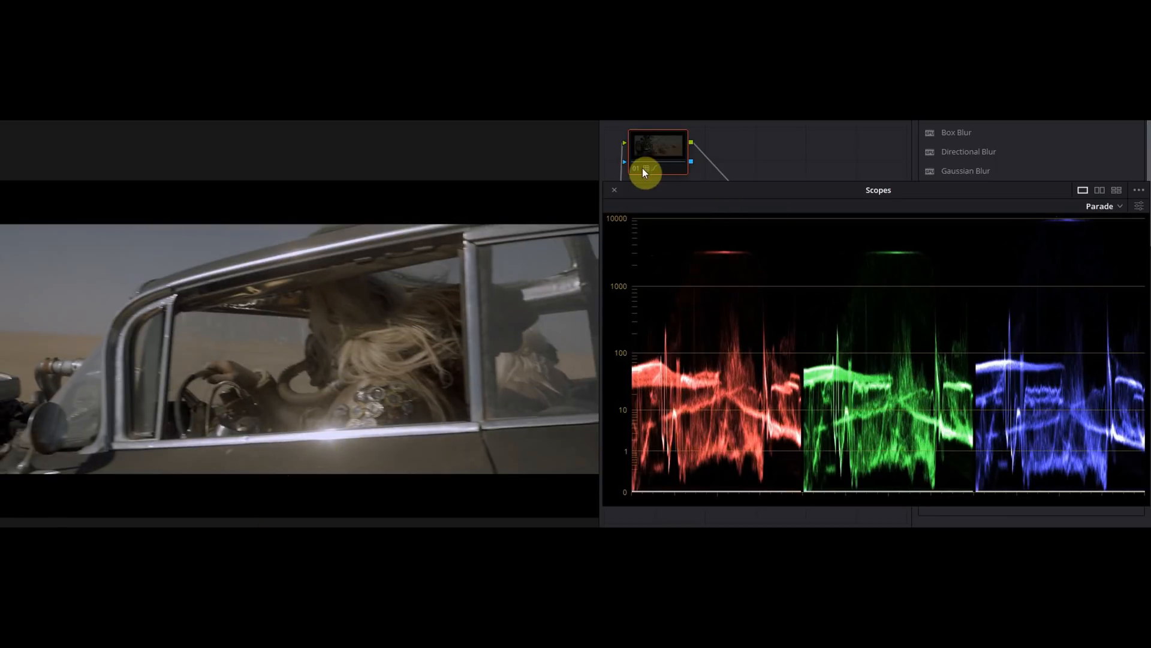
mouse_move(640, 173)
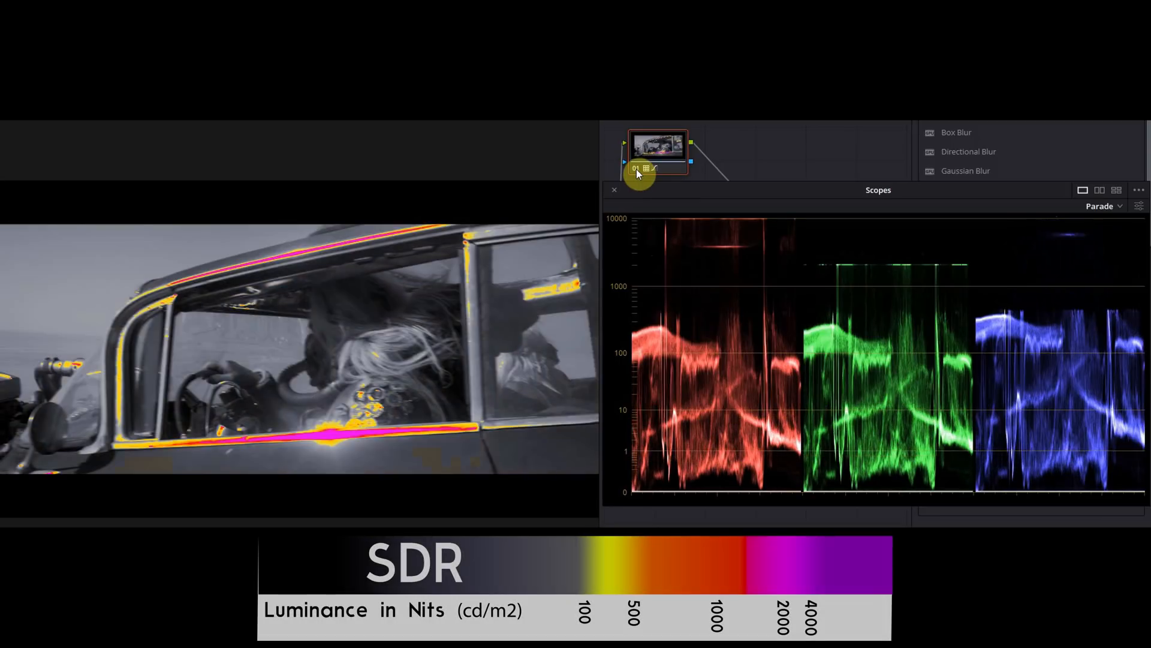
mouse_move(386, 457)
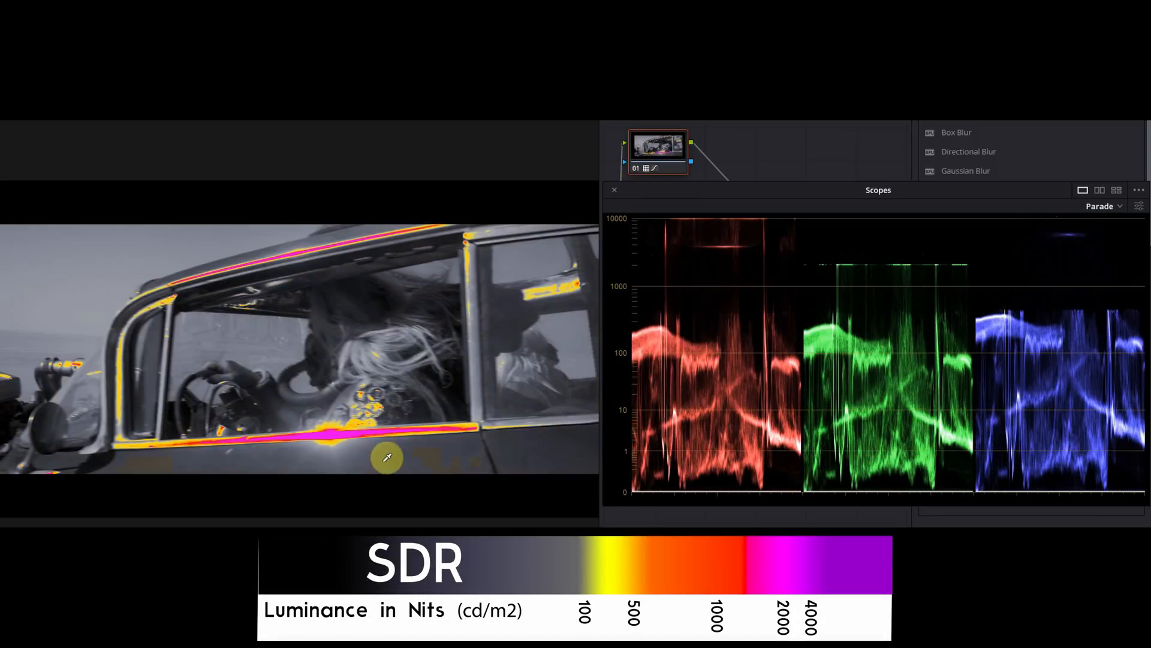
mouse_move(434, 445)
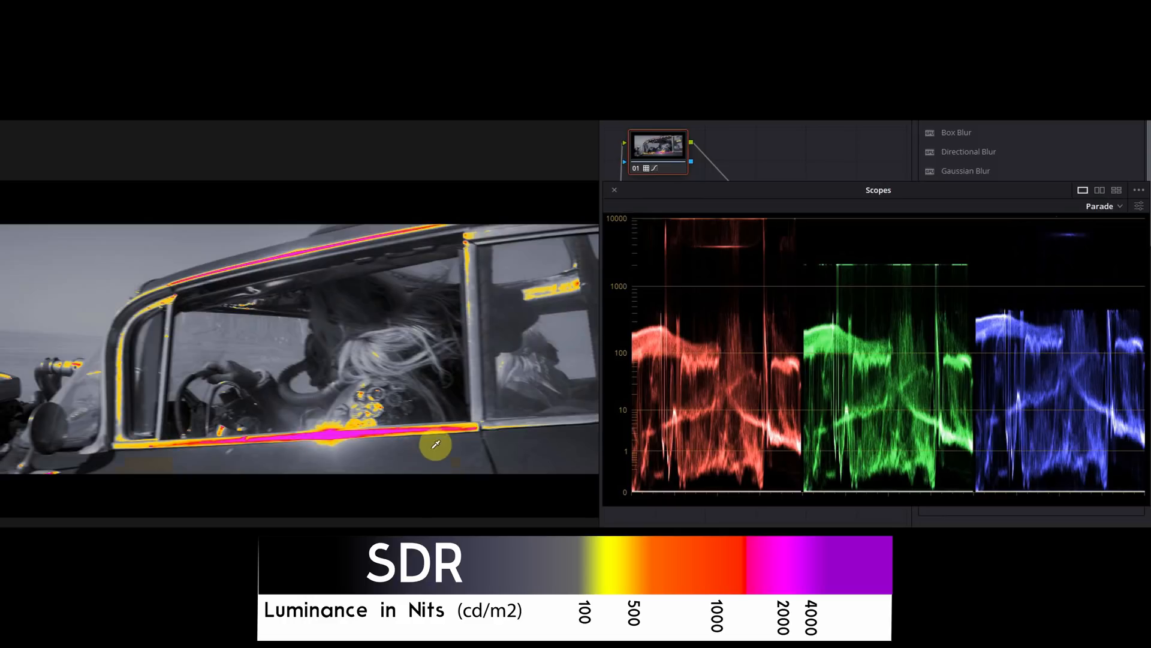
mouse_move(605, 271)
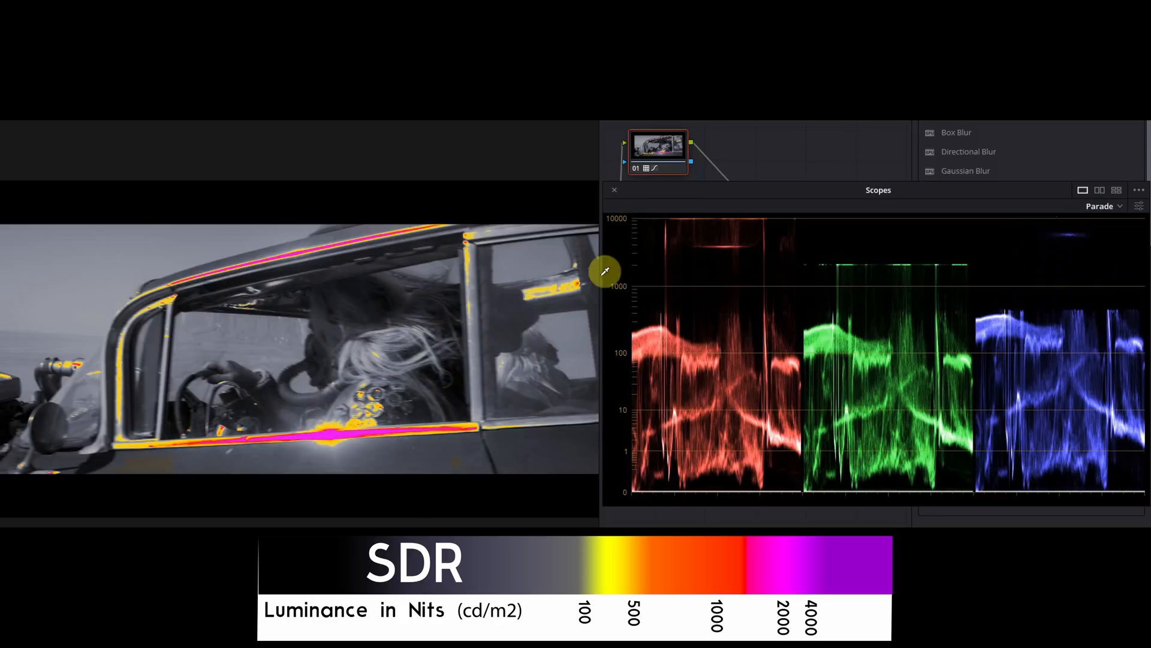
mouse_move(635, 173)
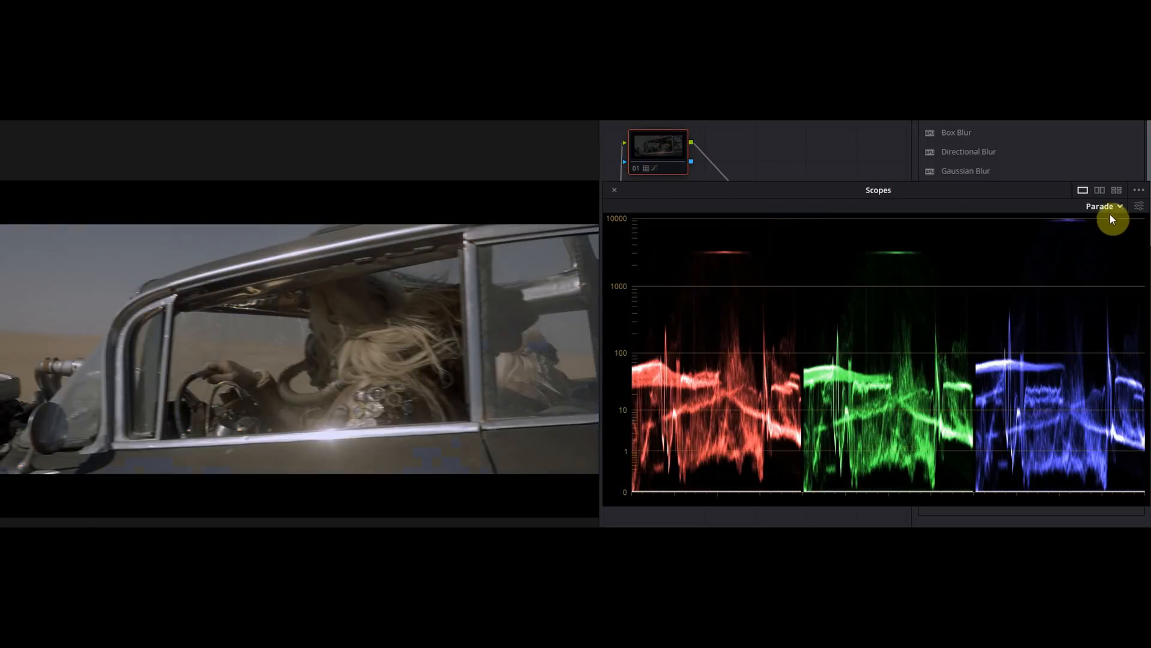
Step: Return to the waveform, try separate RGB traces, then set it back to luma only
left_click(1100, 206)
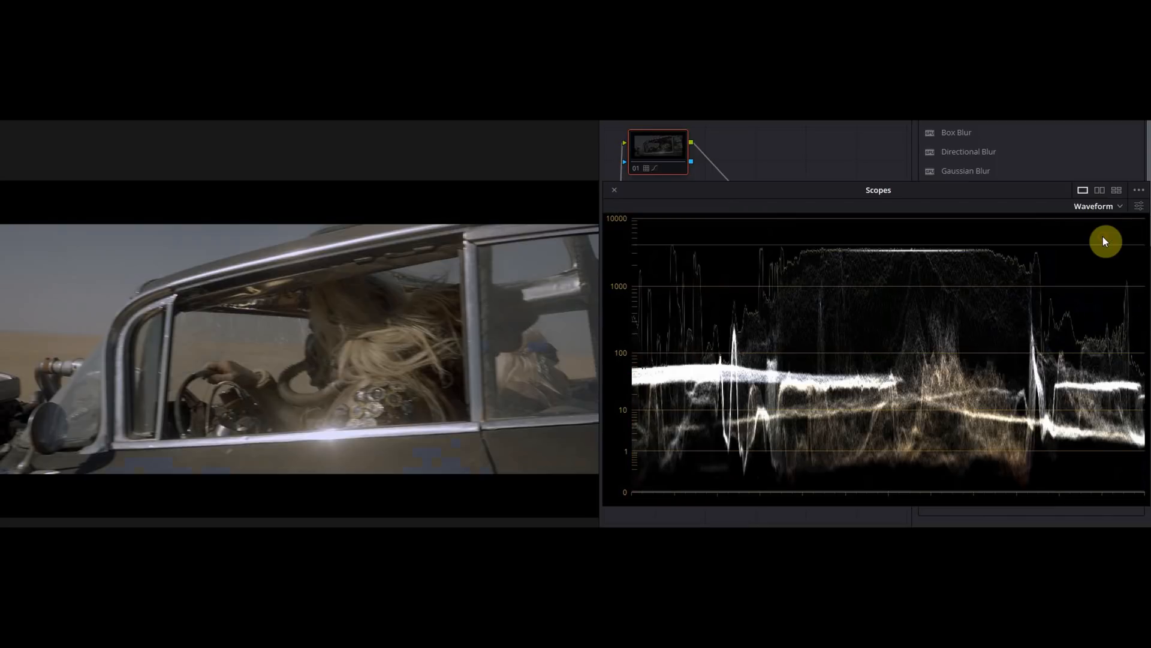
mouse_move(1139, 206)
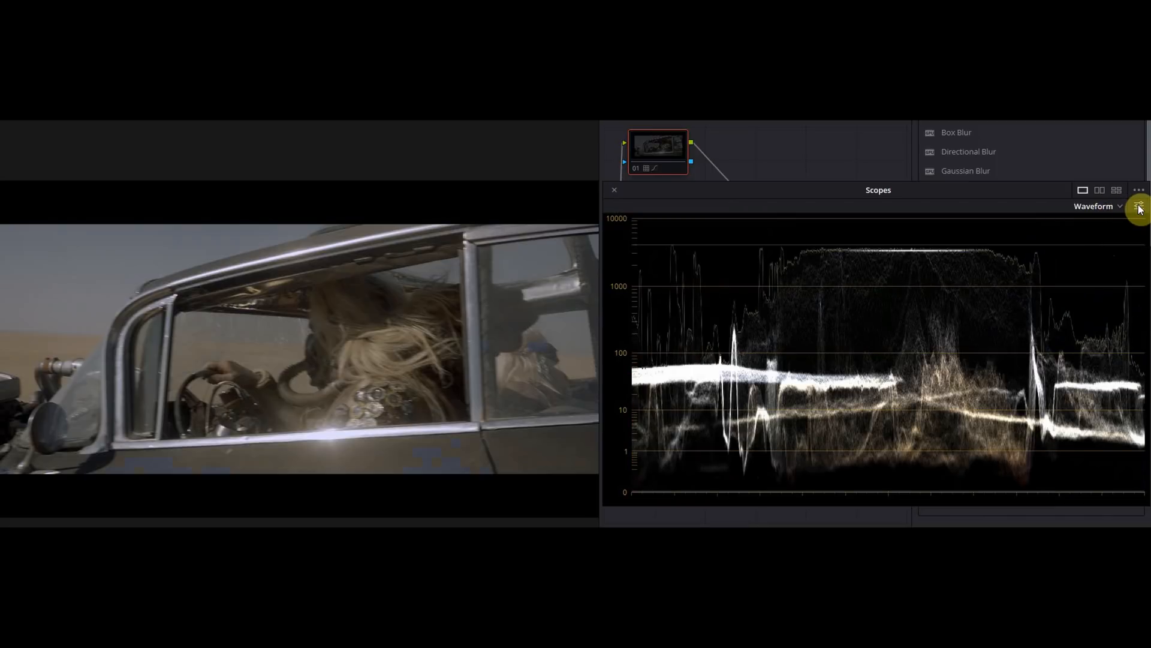
left_click(1138, 206)
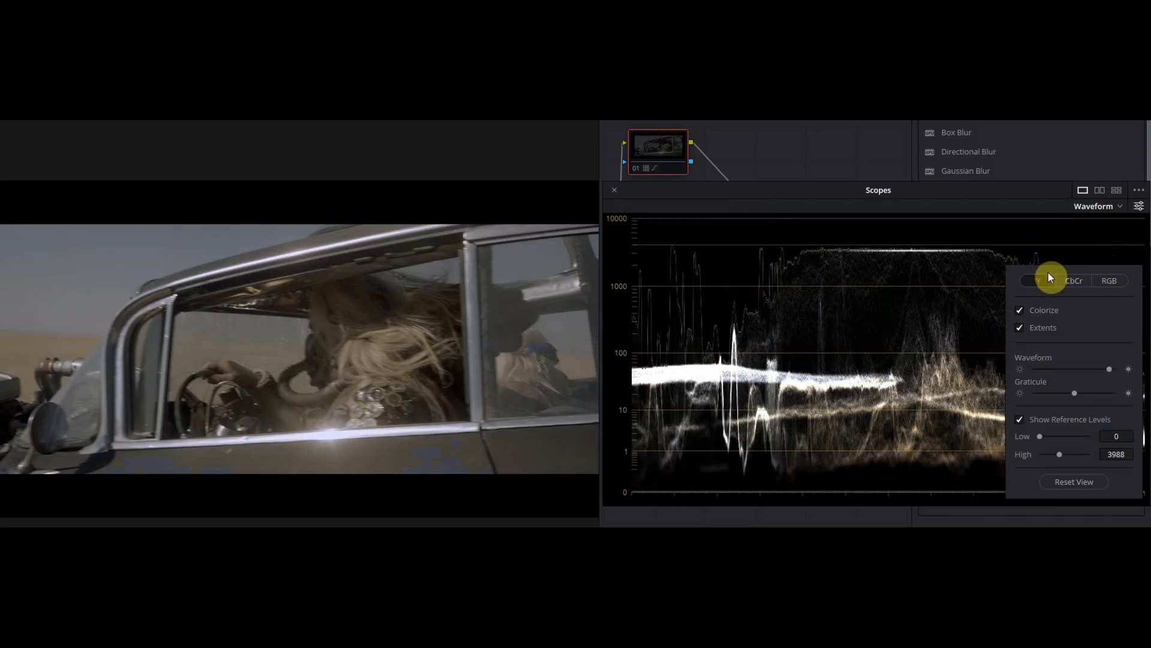
mouse_move(1031, 291)
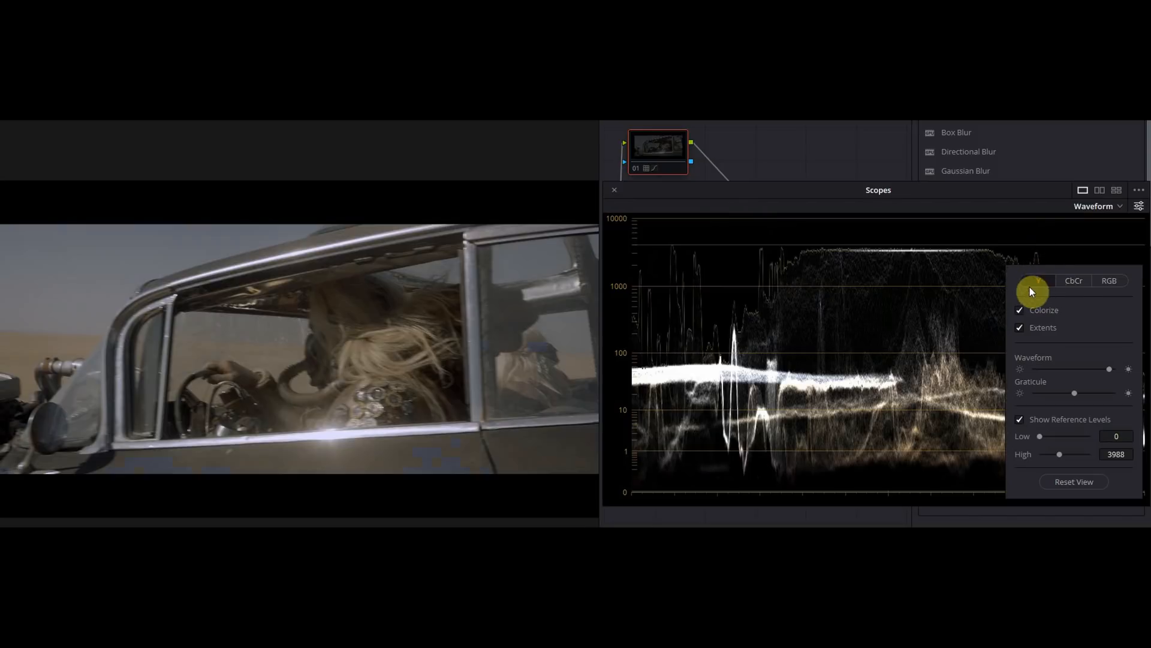
left_click(1109, 280)
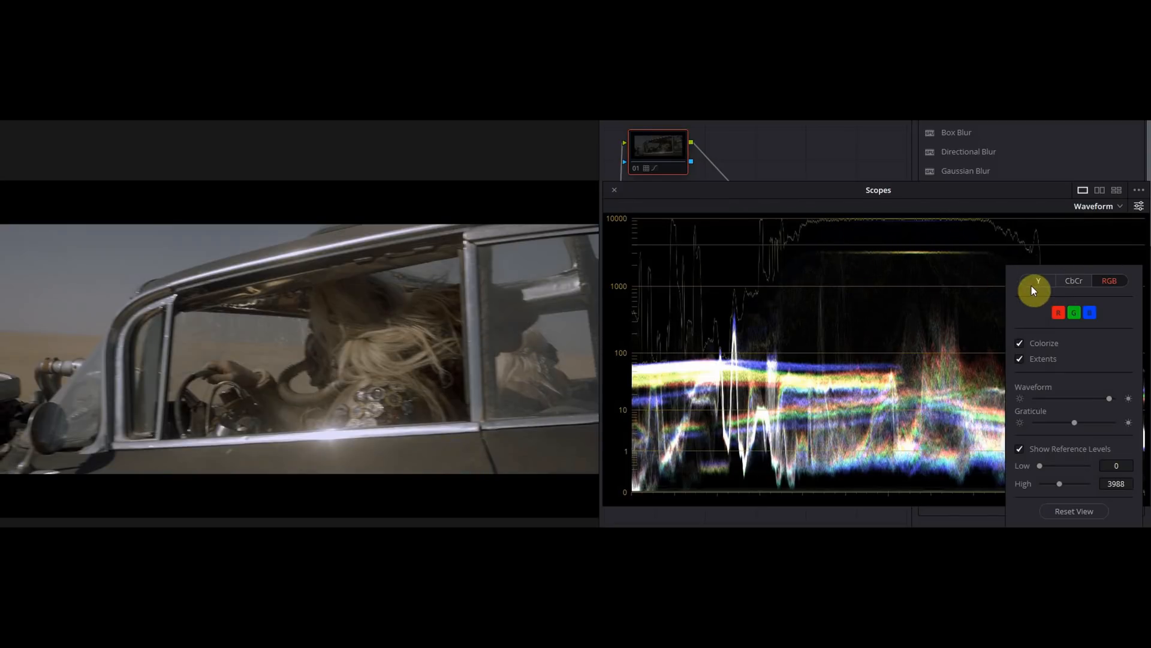
left_click(1037, 281)
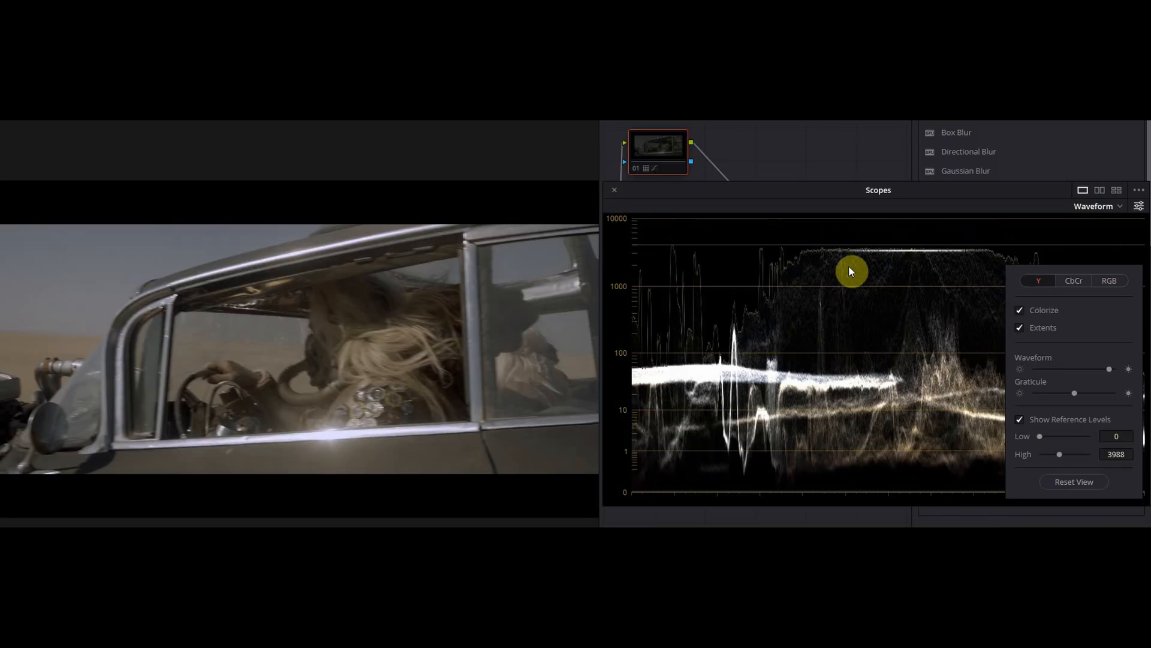
mouse_move(940, 247)
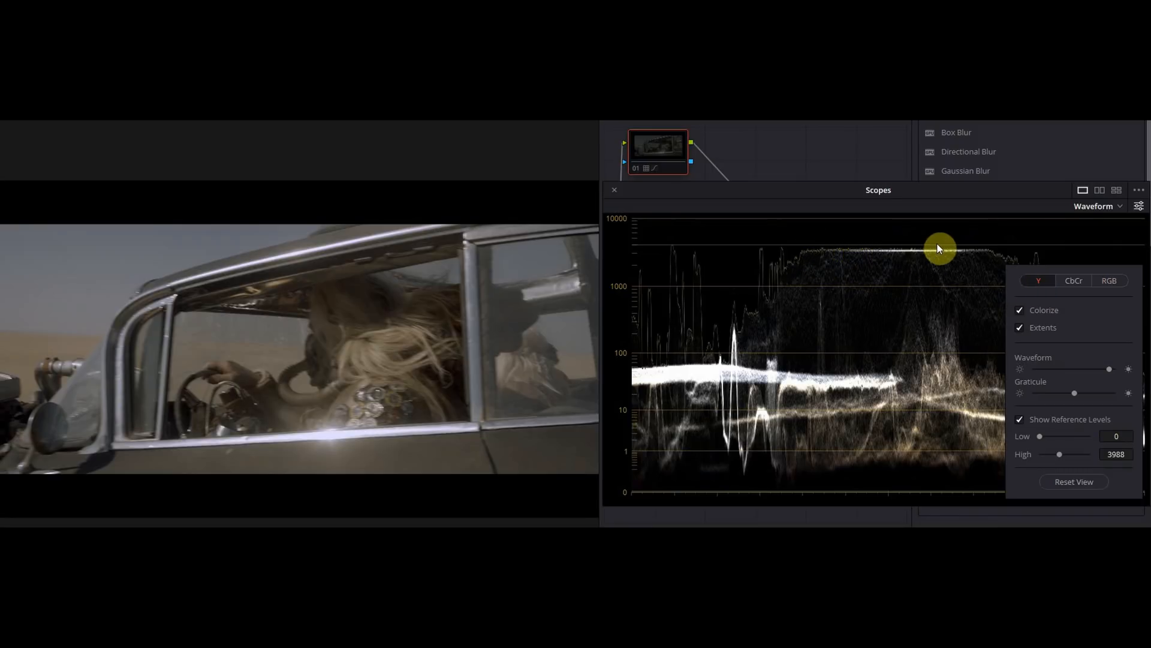
mouse_move(928, 254)
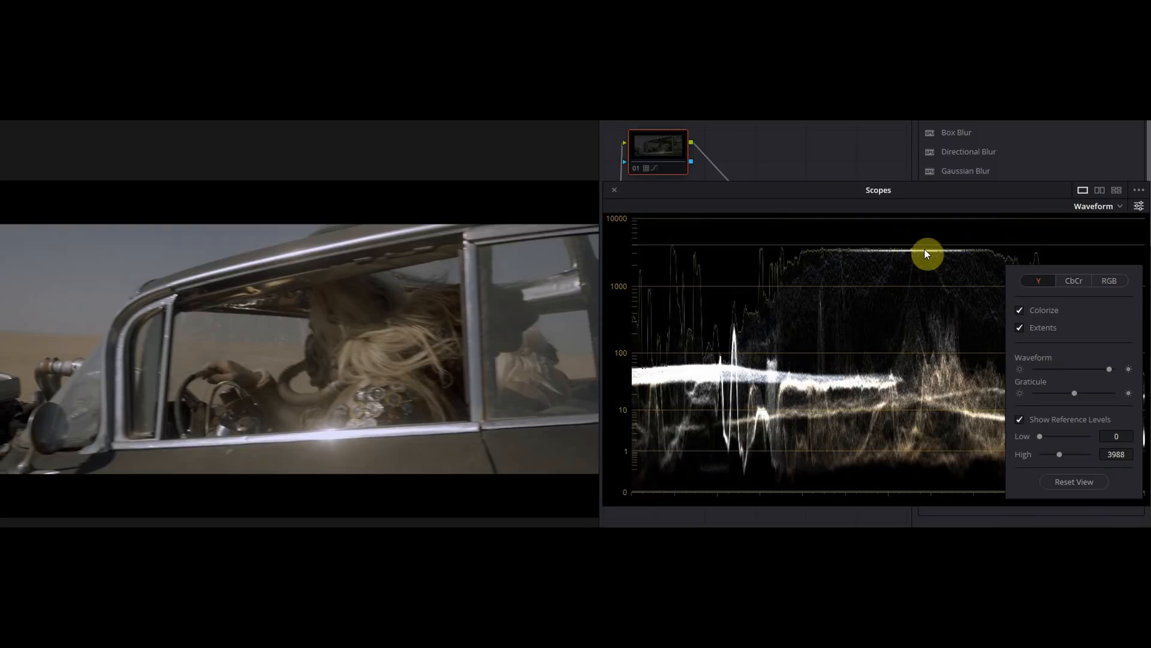
mouse_move(920, 256)
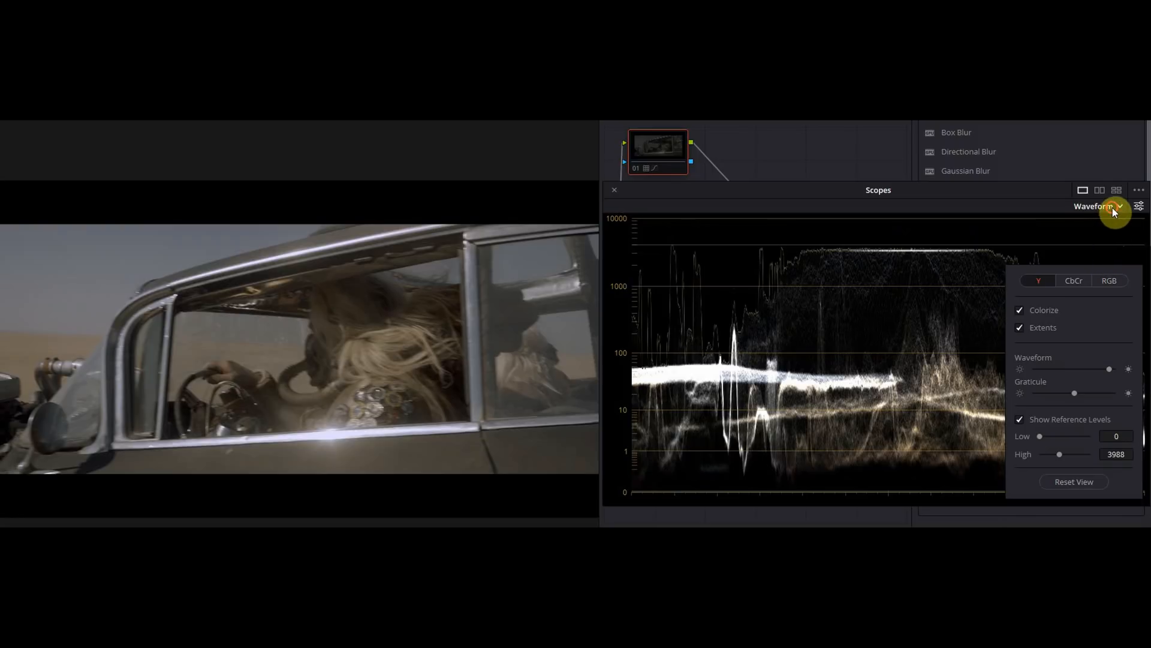
Step: View the car-window shot's highlights as an RGB parade, then switch back to the waveform
left_click(1098, 206)
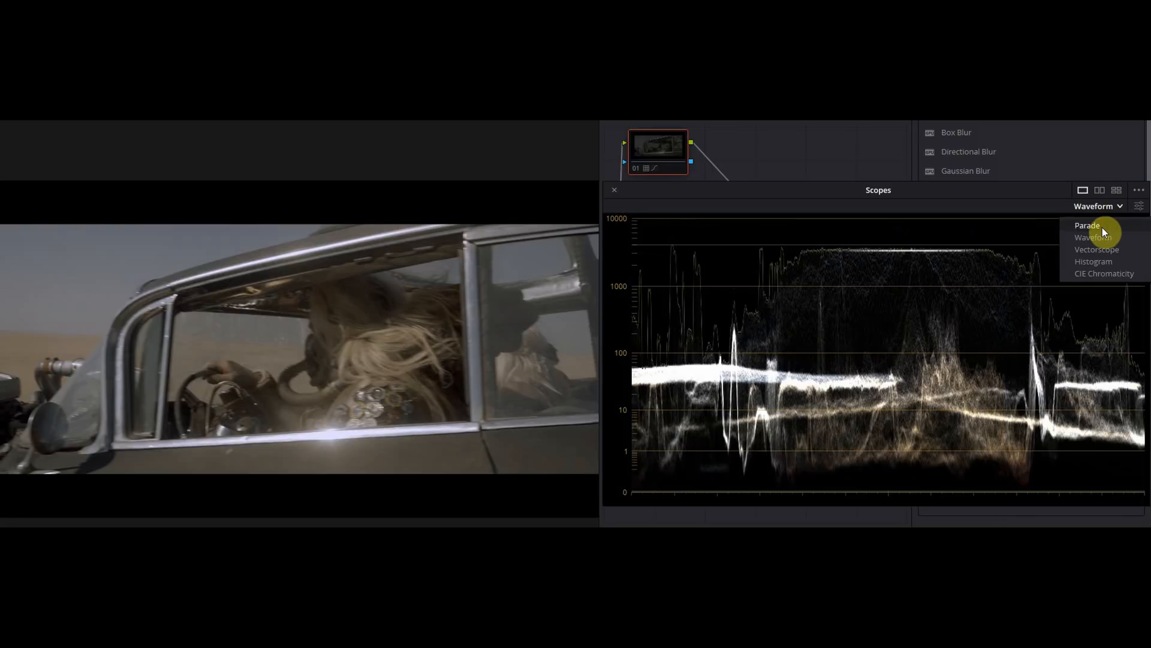
left_click(1087, 226)
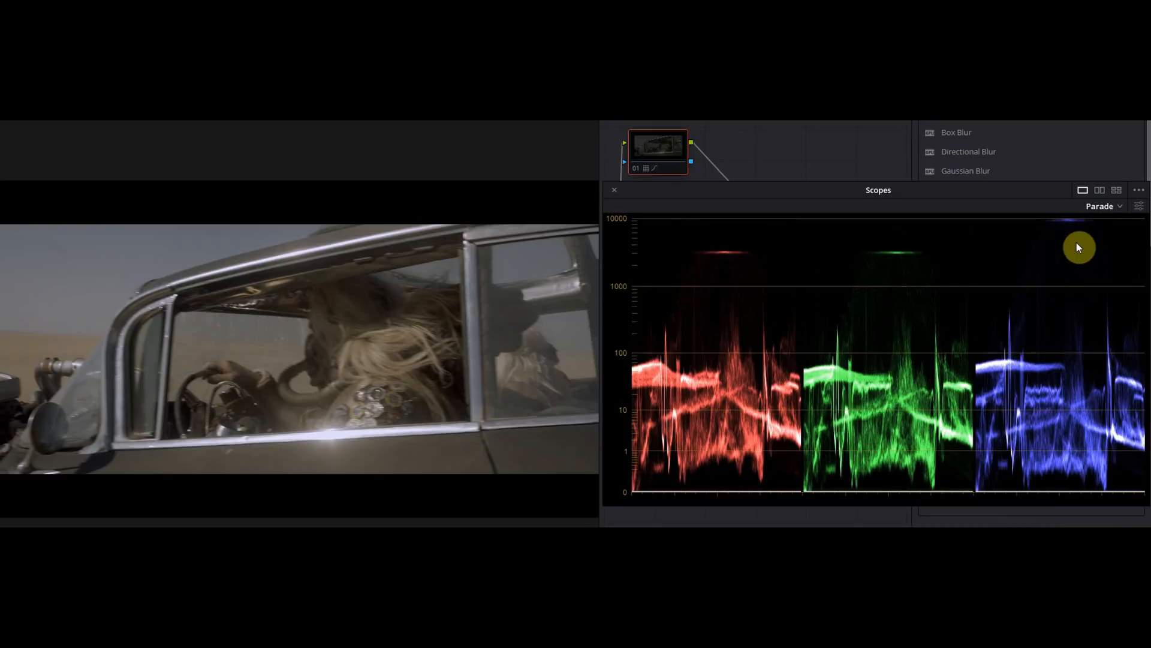
mouse_move(1066, 234)
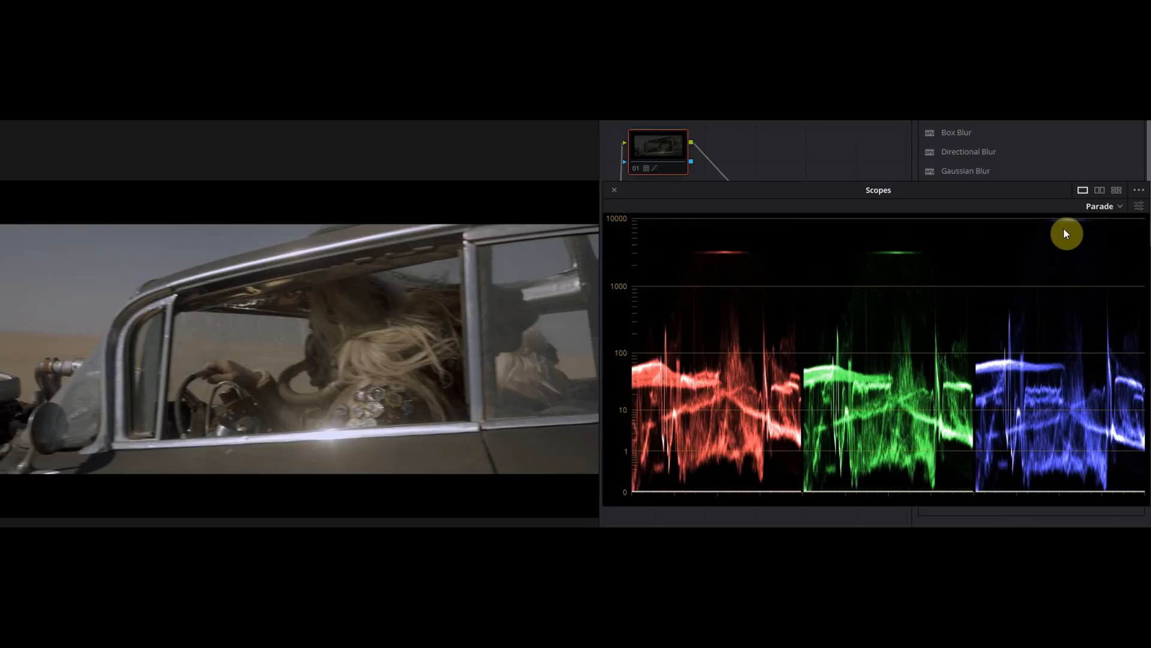
mouse_move(1066, 238)
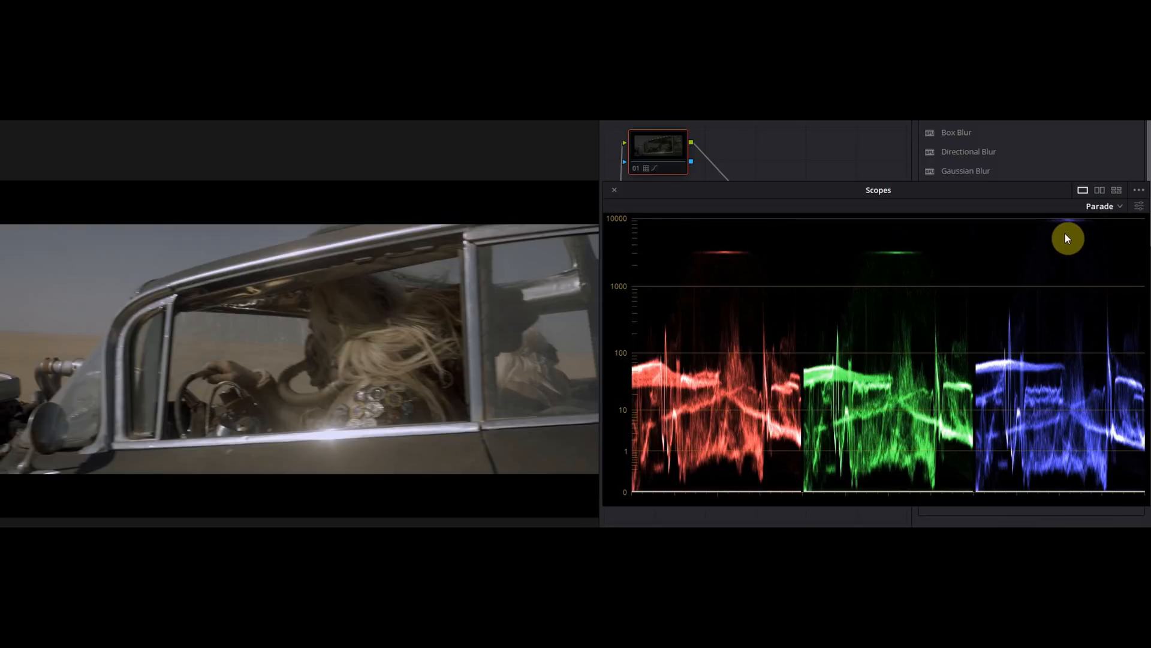
left_click(1100, 206)
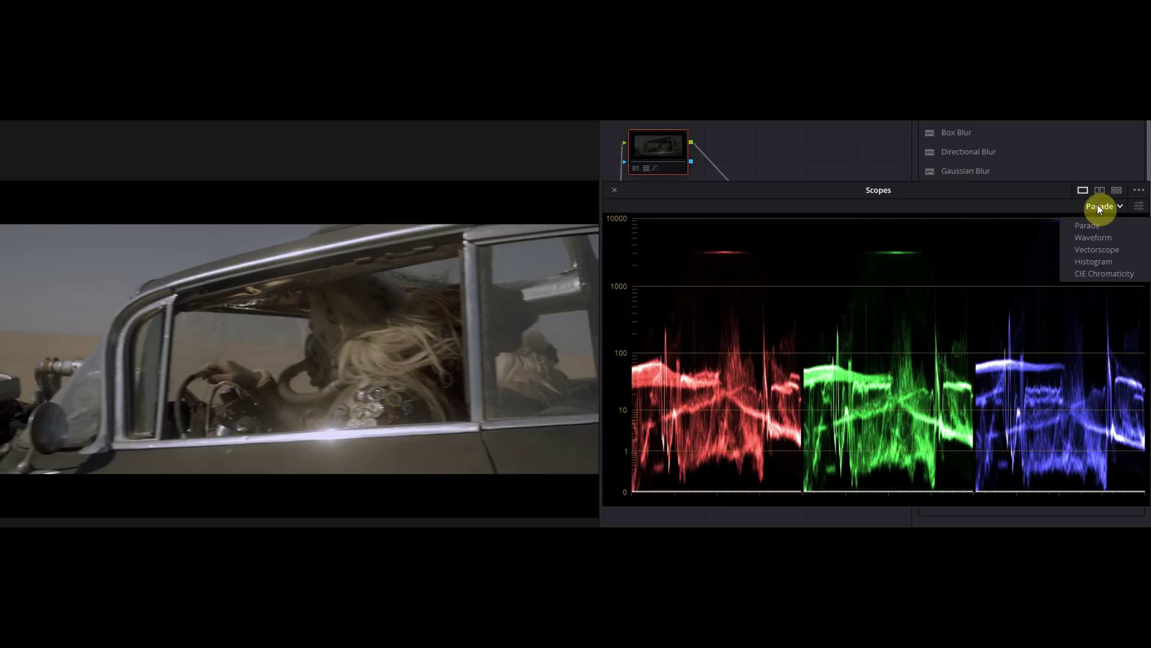
left_click(1093, 236)
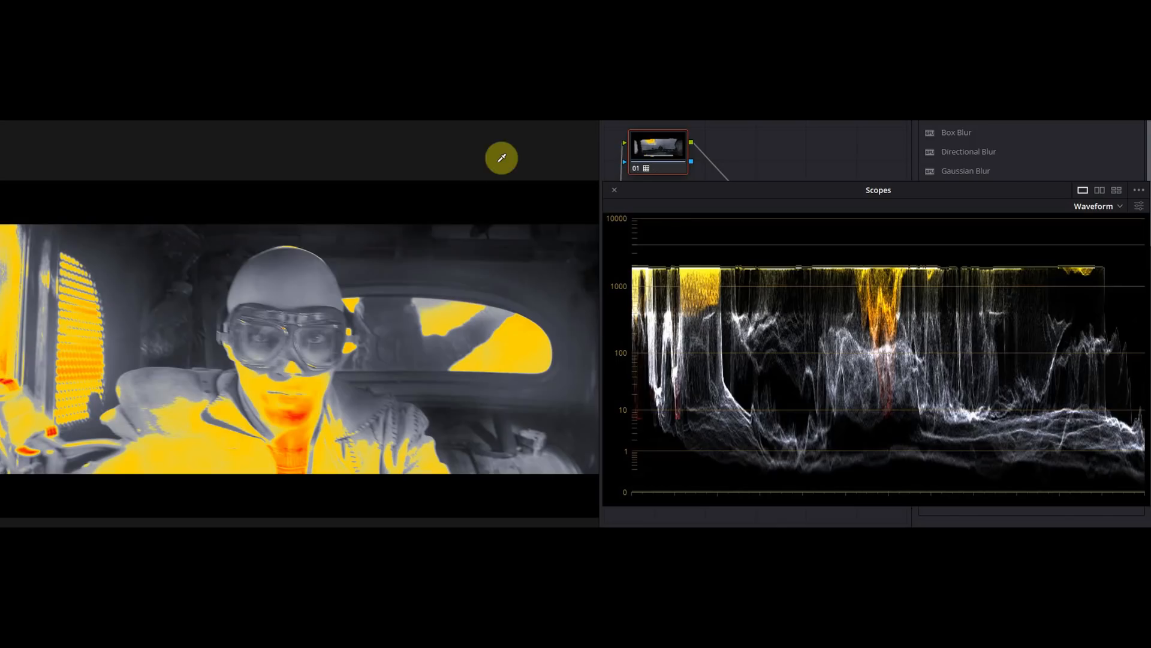
mouse_move(638, 171)
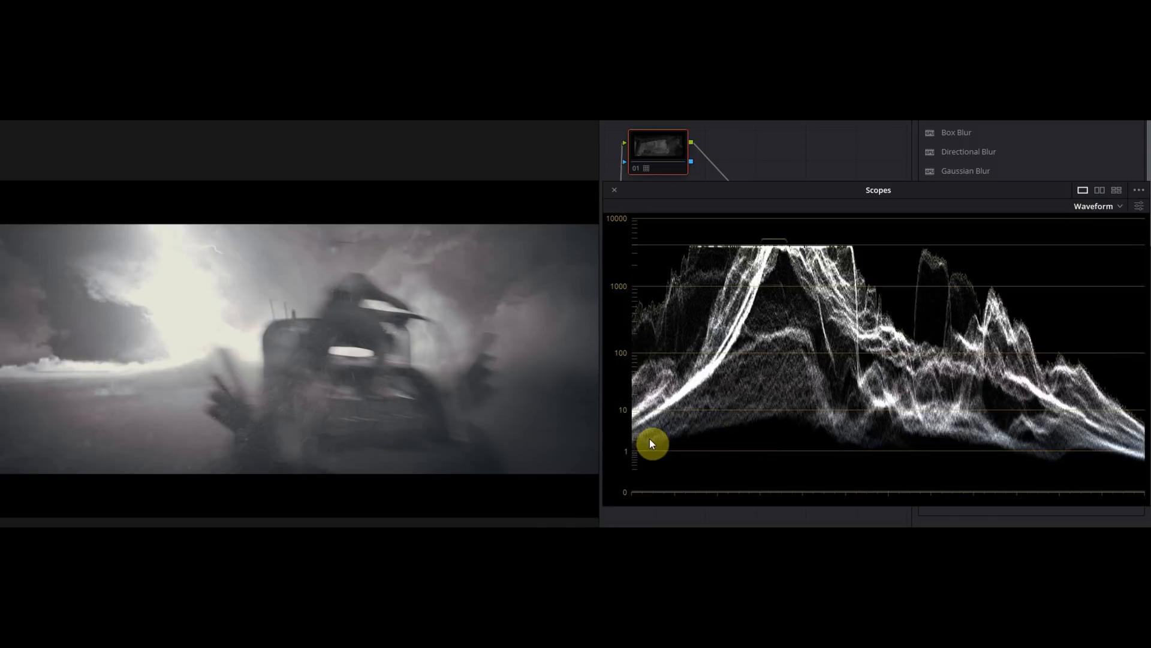
mouse_move(883, 265)
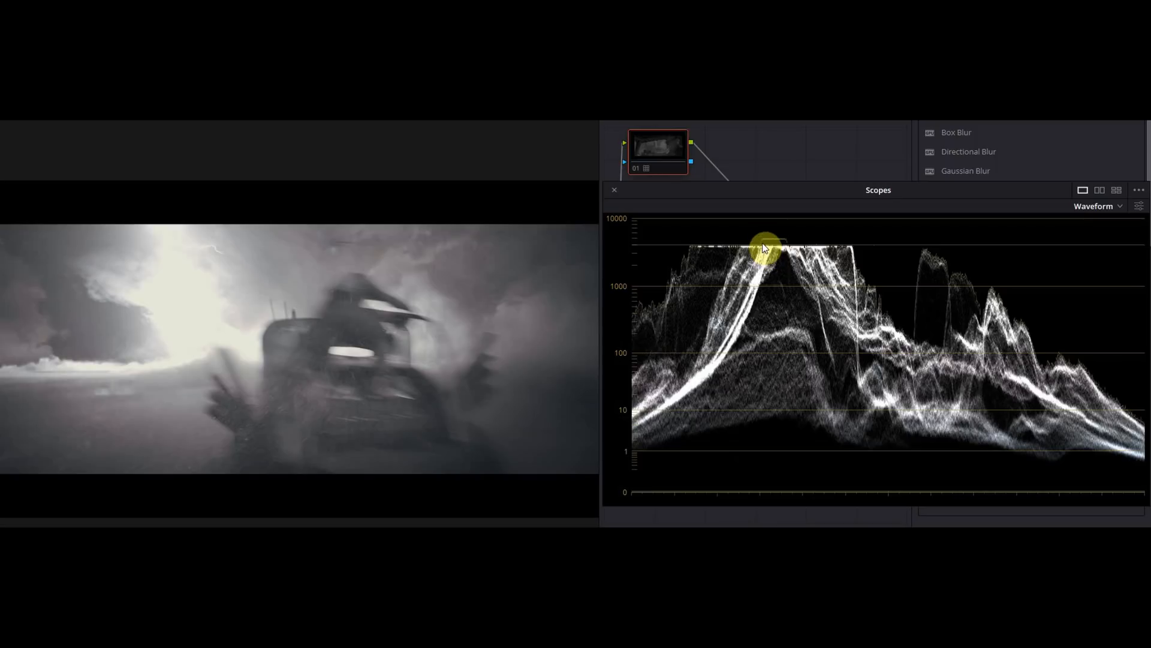
mouse_move(781, 248)
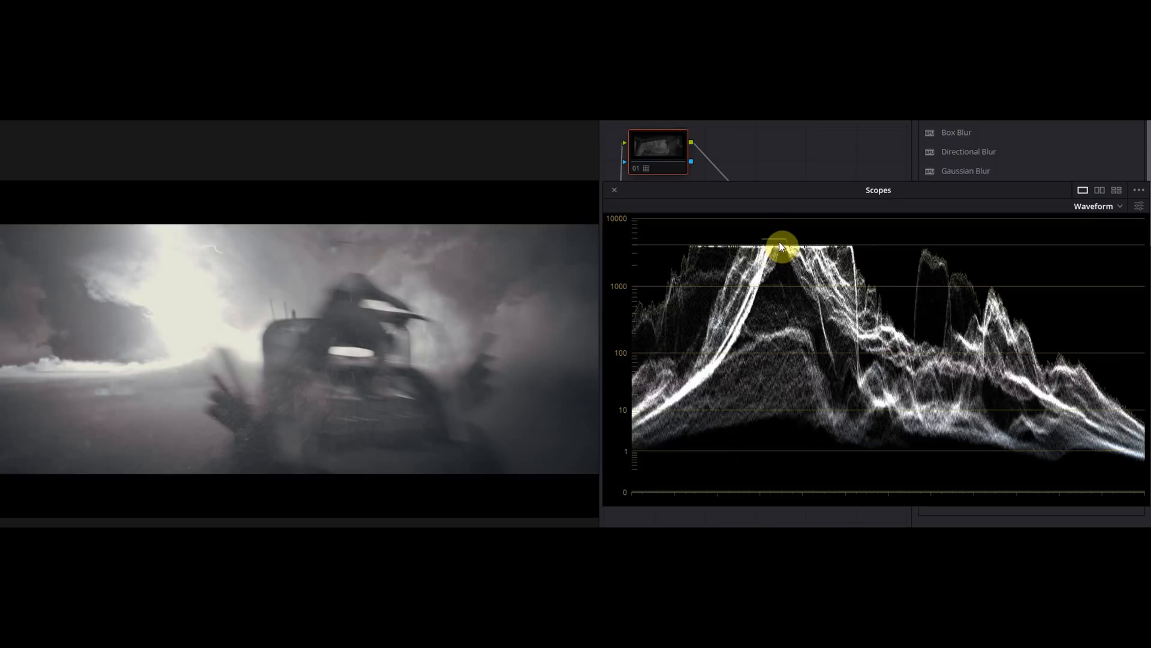
Step: Check the stormy lightning shot as an RGB parade, then return to the luma waveform
left_click(1097, 206)
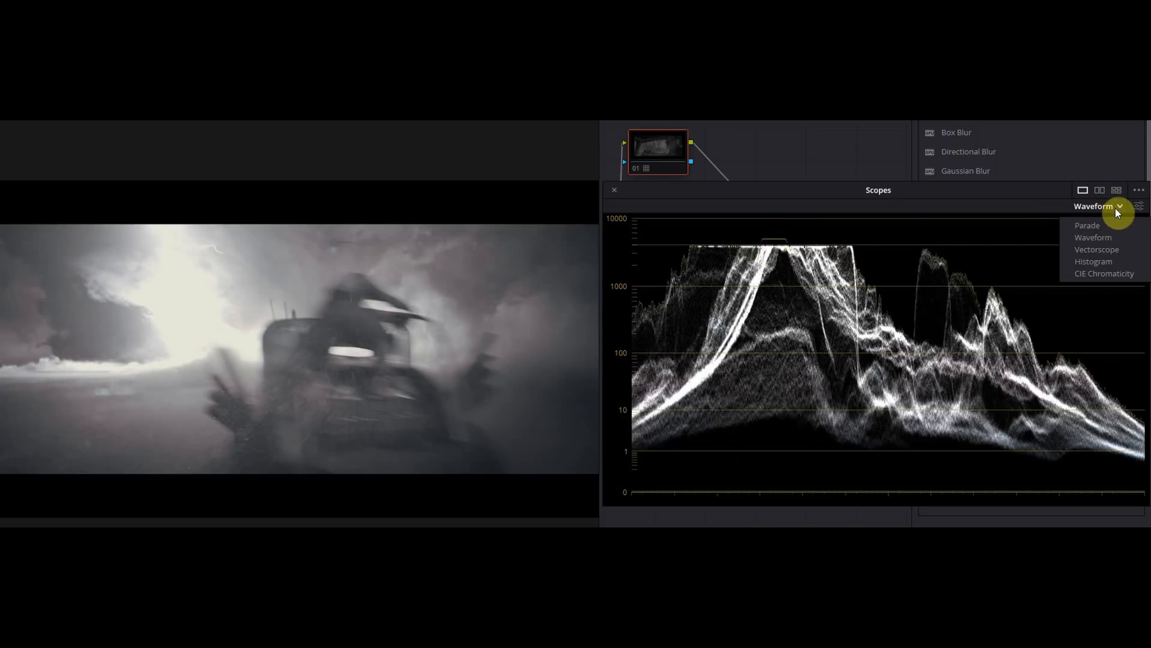
left_click(1087, 226)
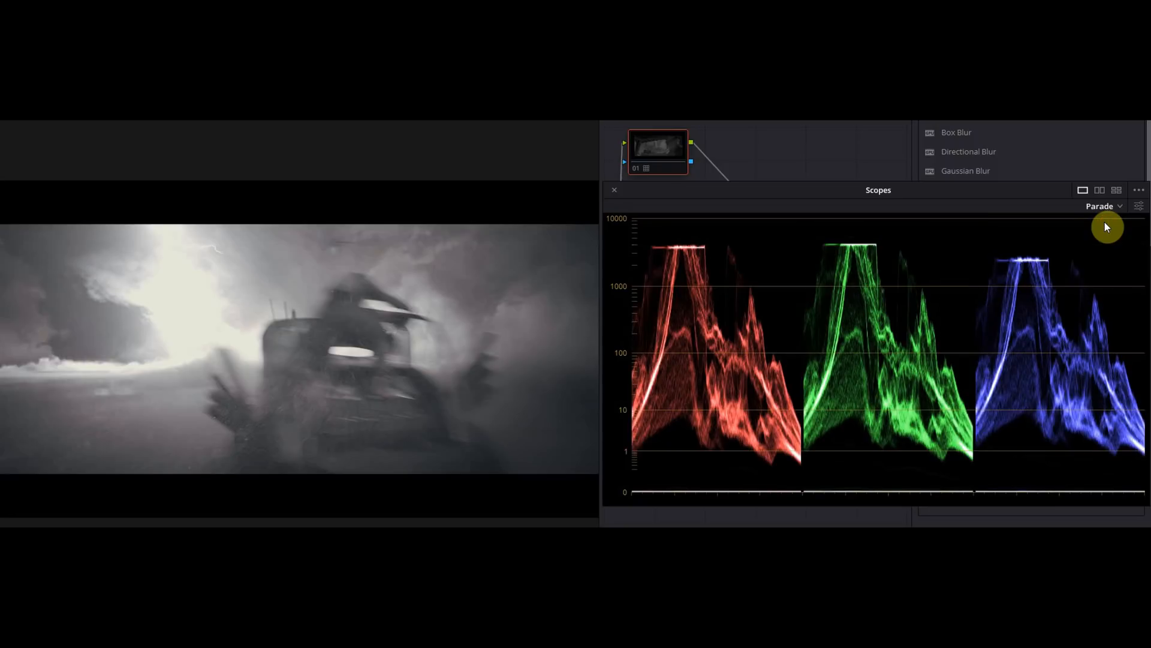
left_click(1101, 206)
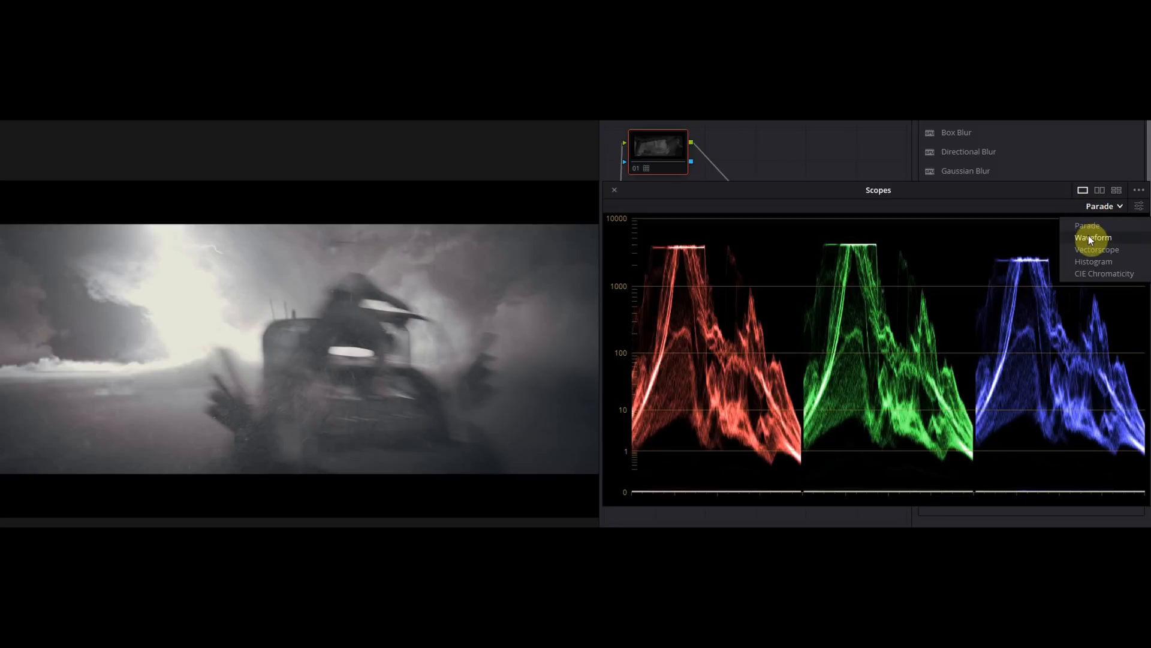
left_click(1092, 238)
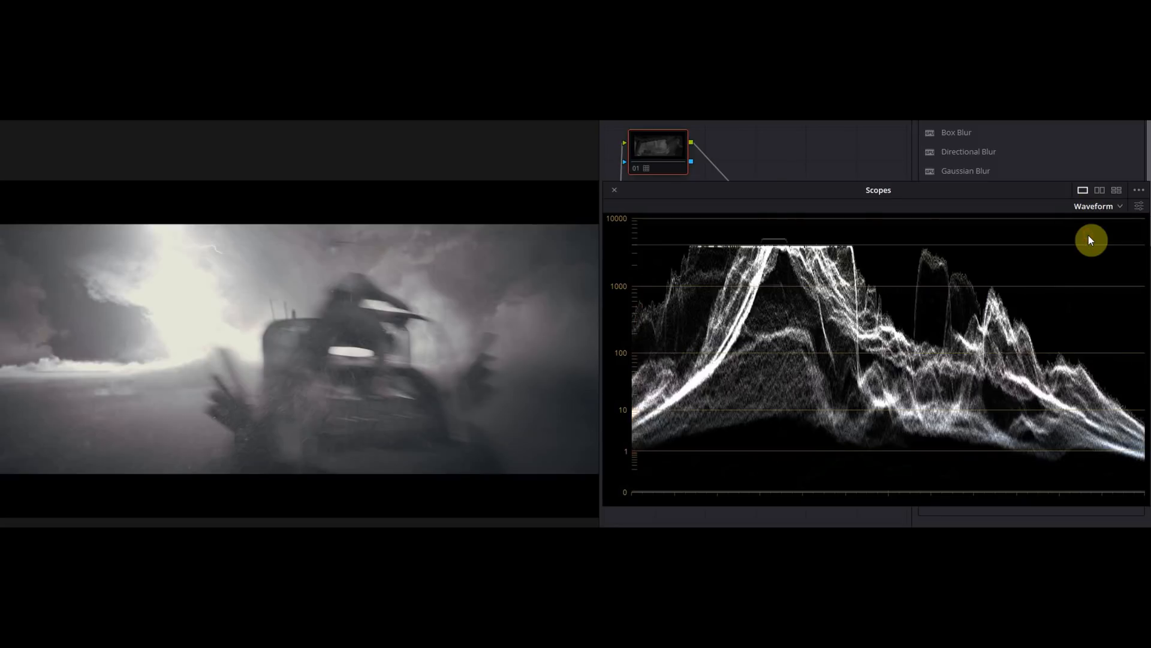
mouse_move(724, 245)
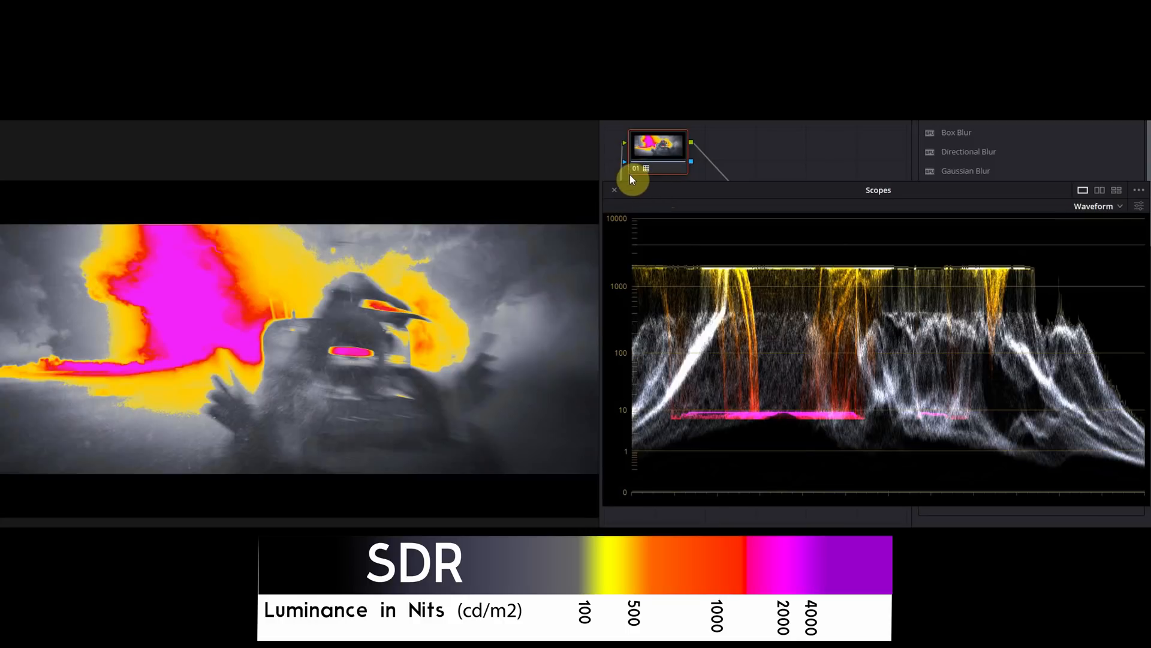
mouse_move(637, 175)
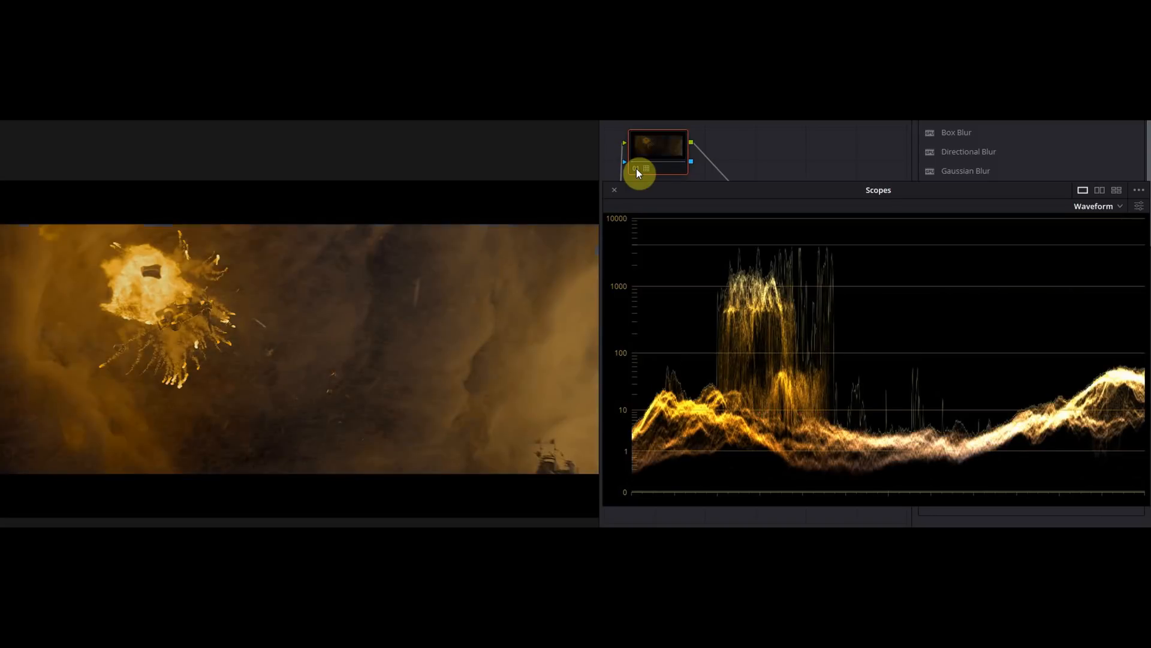
mouse_move(638, 174)
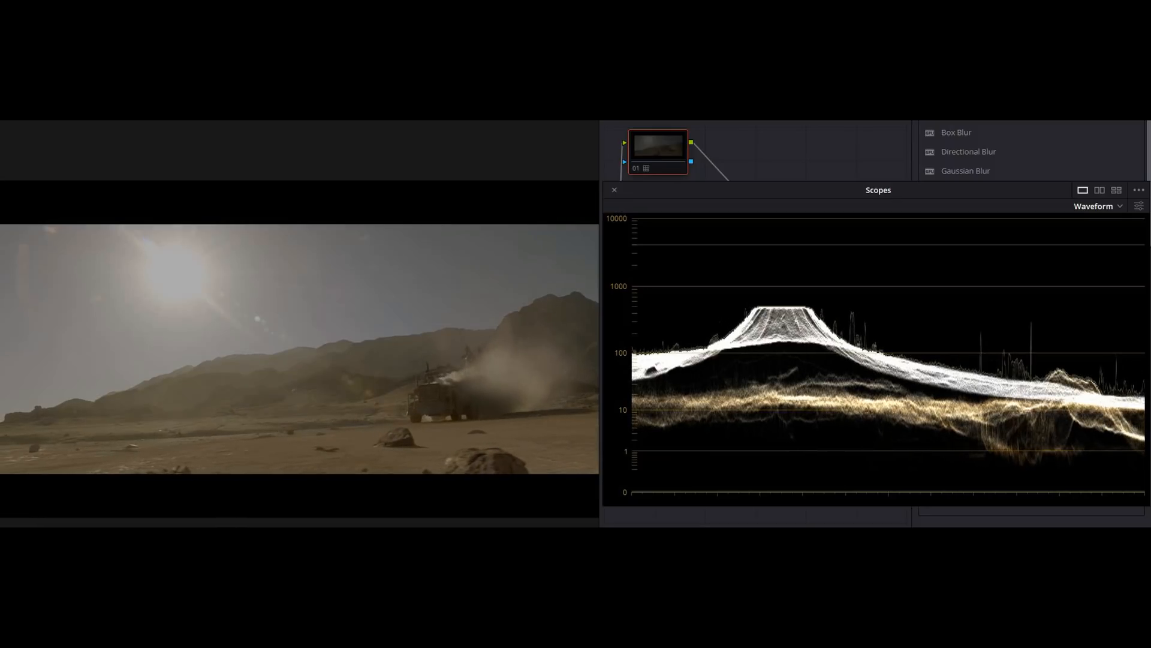
mouse_move(661, 321)
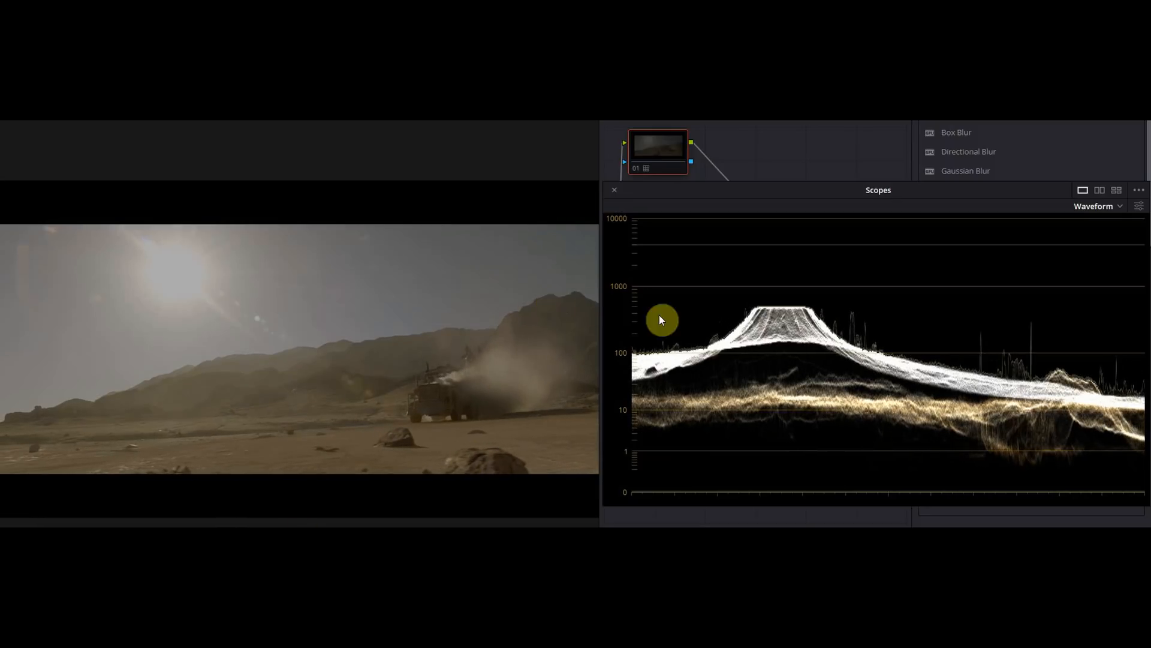
left_click(638, 172)
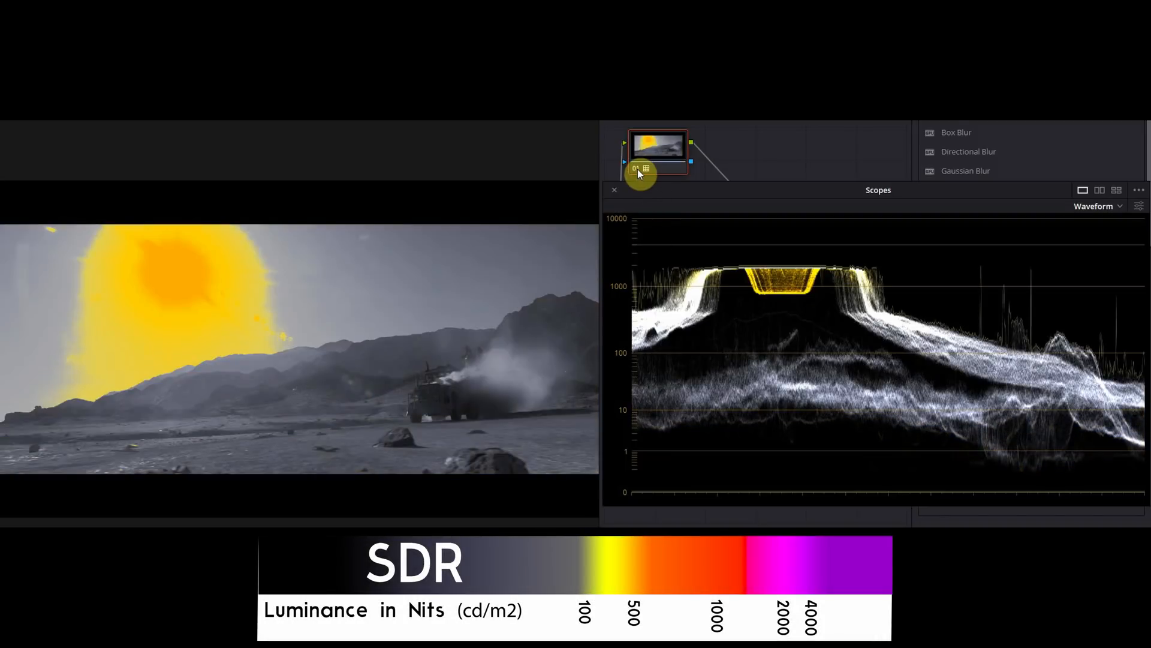
mouse_move(639, 172)
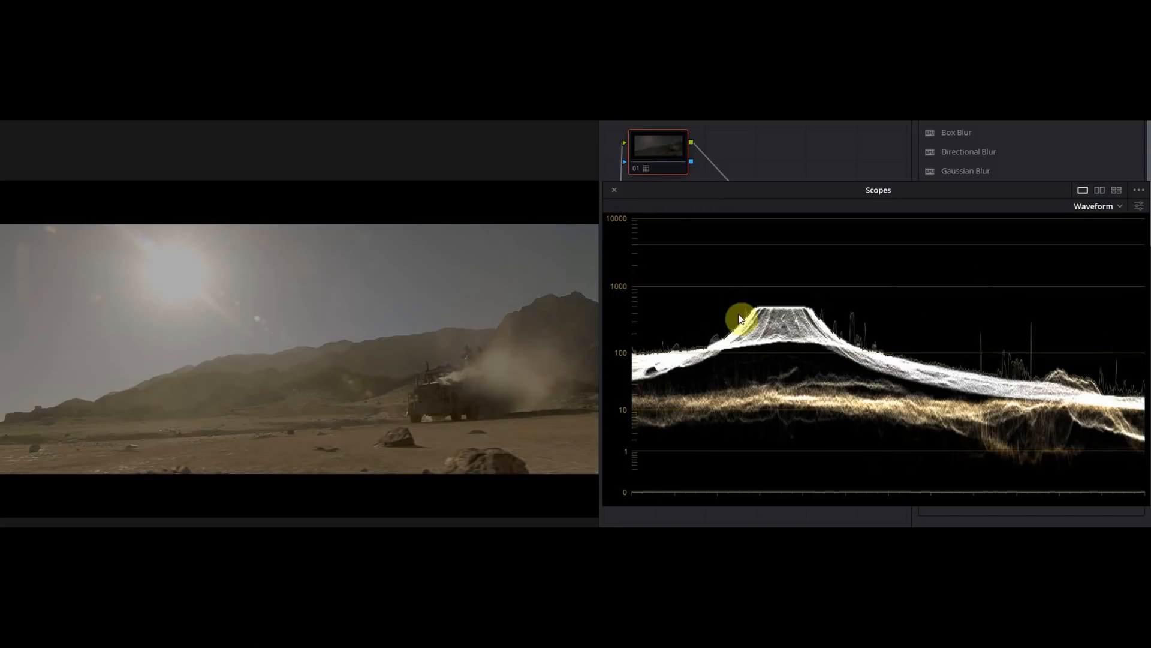
mouse_move(656, 334)
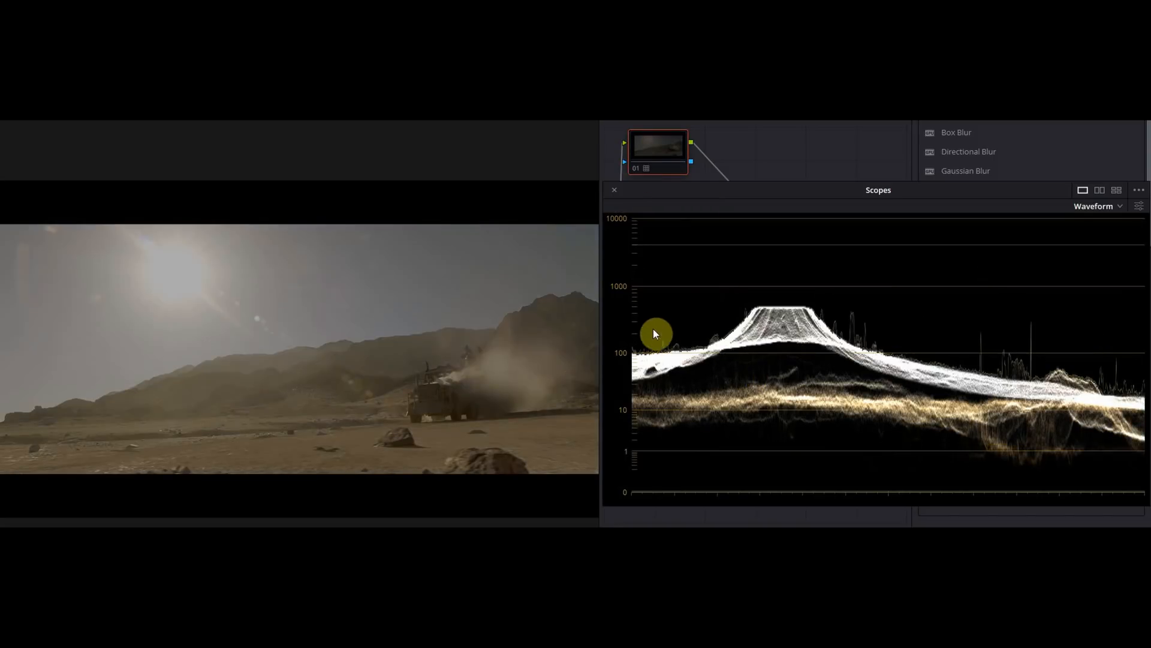
mouse_move(658, 341)
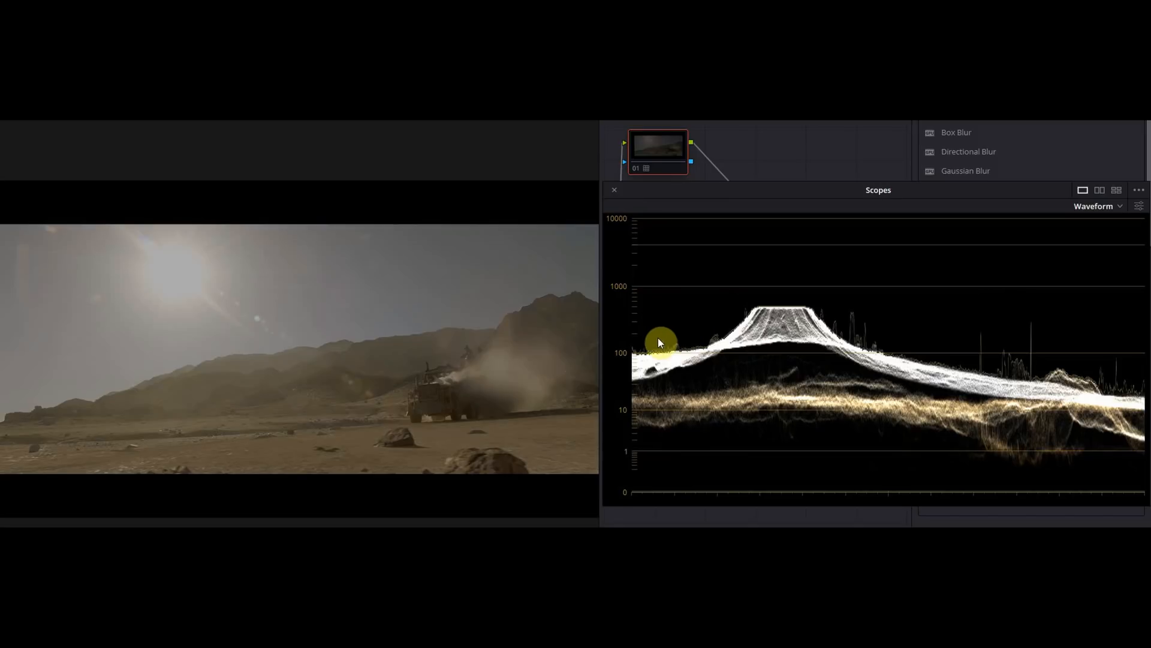
mouse_move(638, 344)
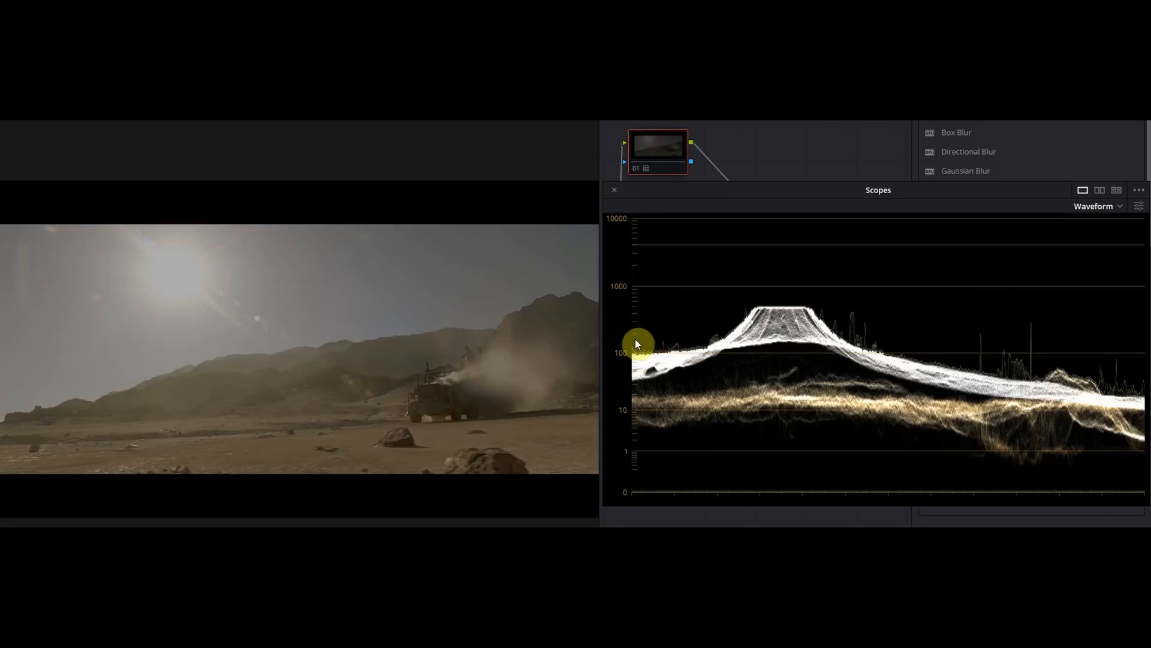
mouse_move(638, 312)
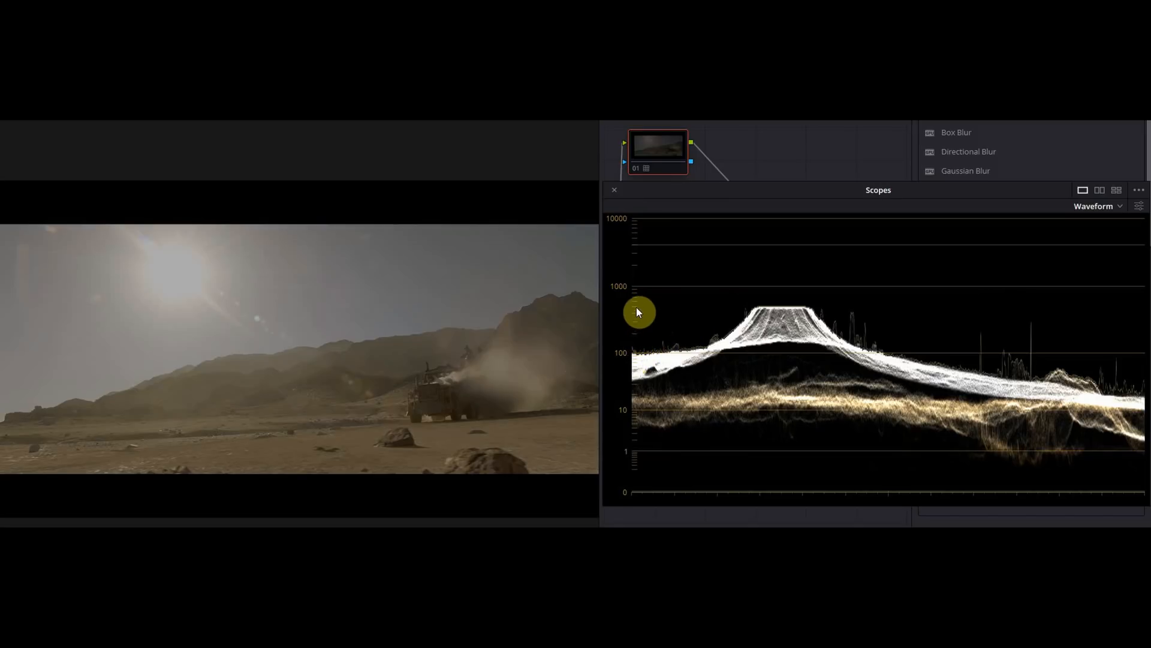